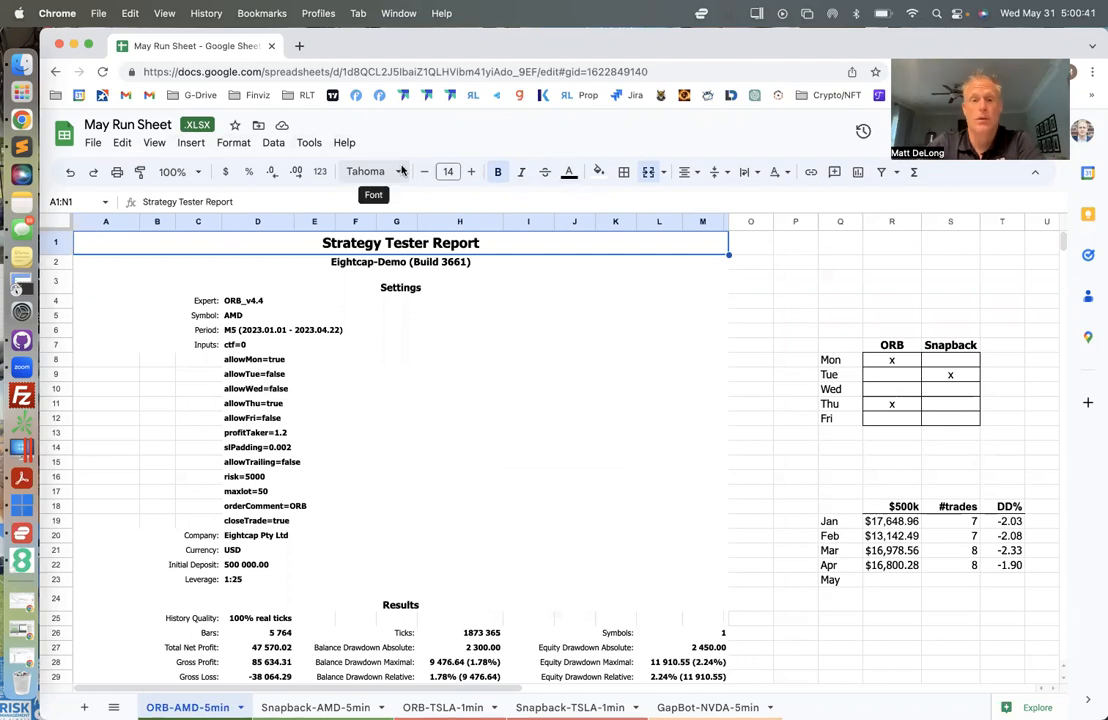
Review the ORB-AMD-5min January–April monthly totals, glancing at the Snapback-AMD-5min sheet in between
left_click(128, 124)
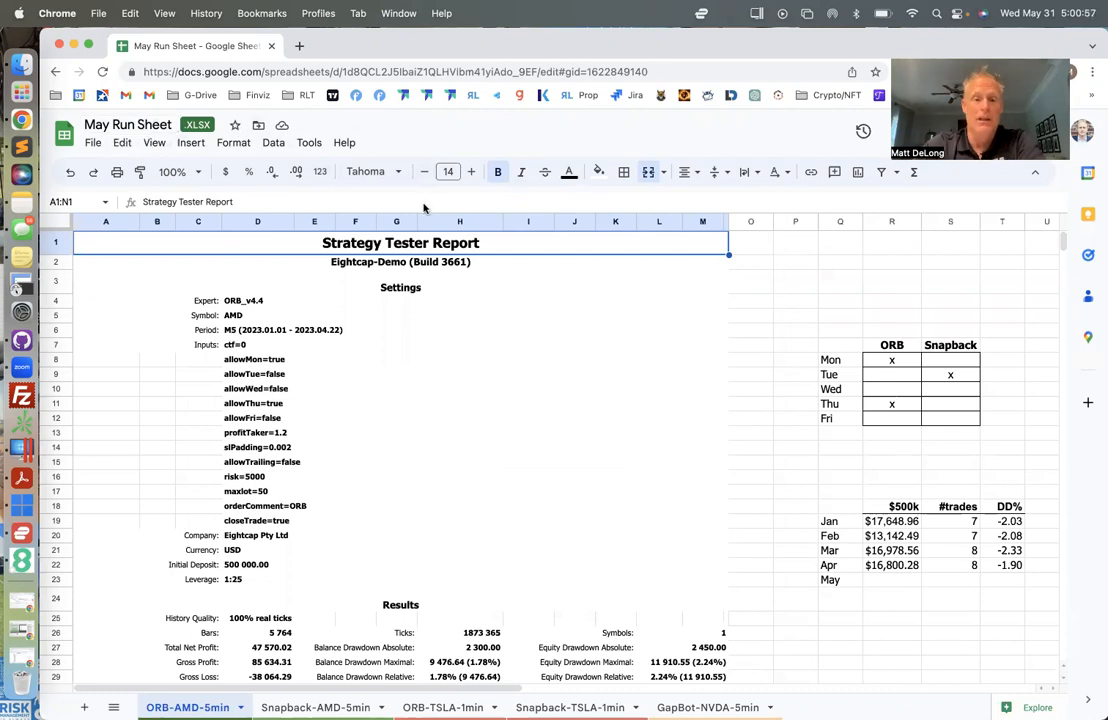
mouse_move(444, 124)
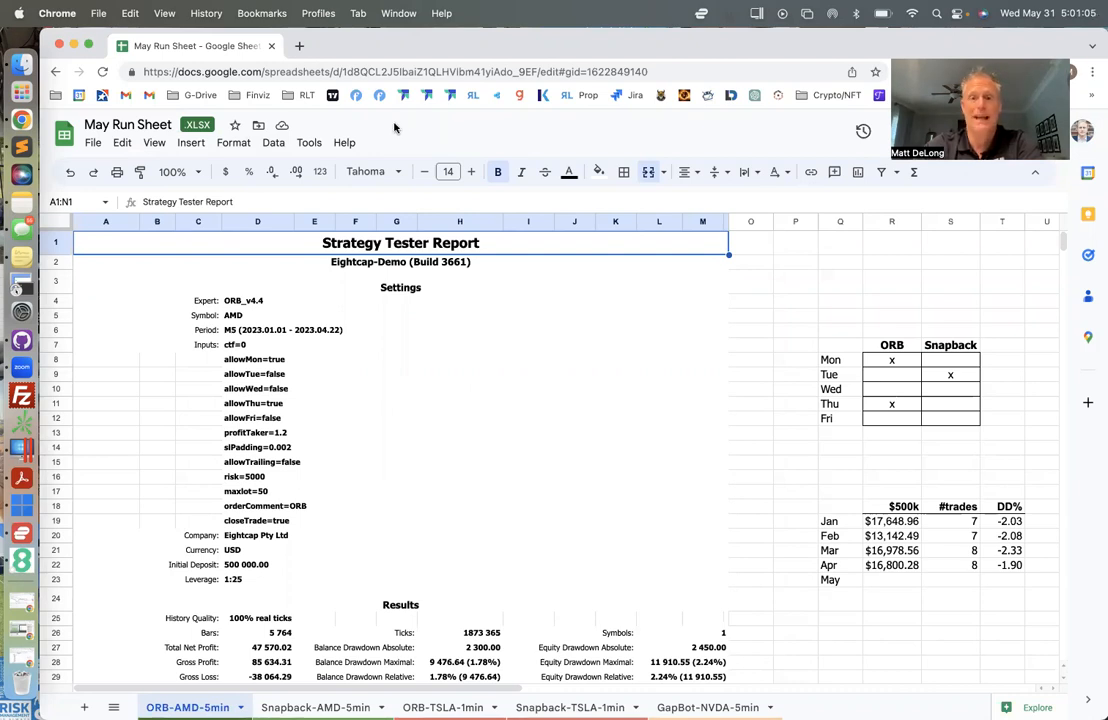
mouse_move(422, 160)
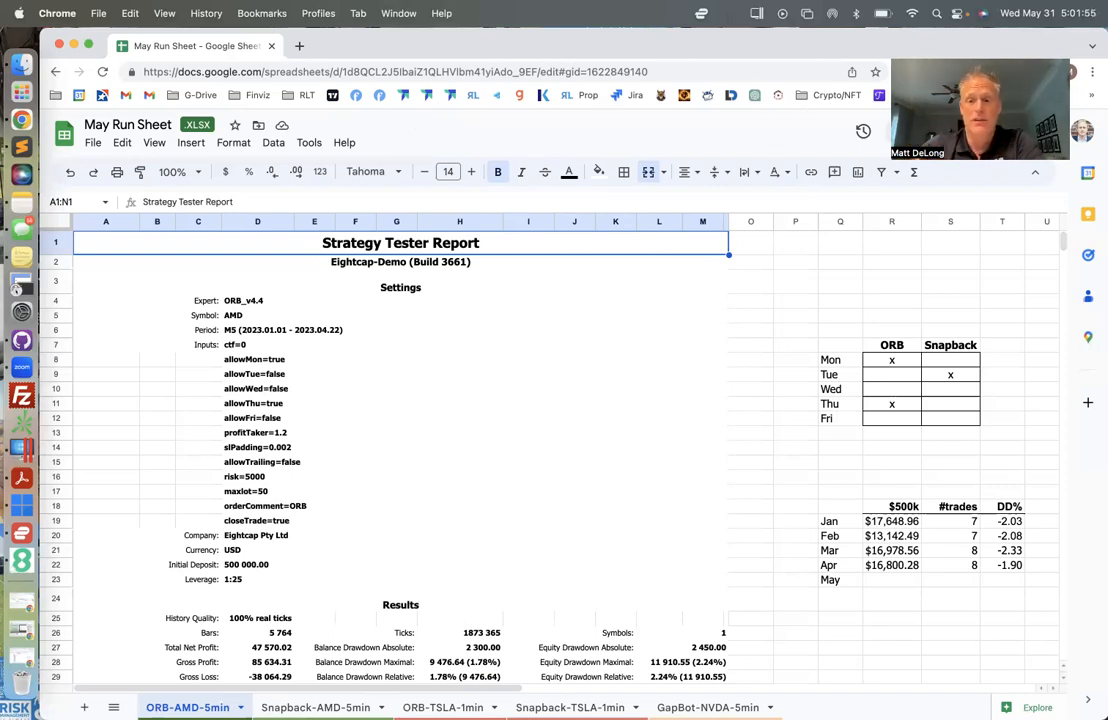
mouse_move(878, 172)
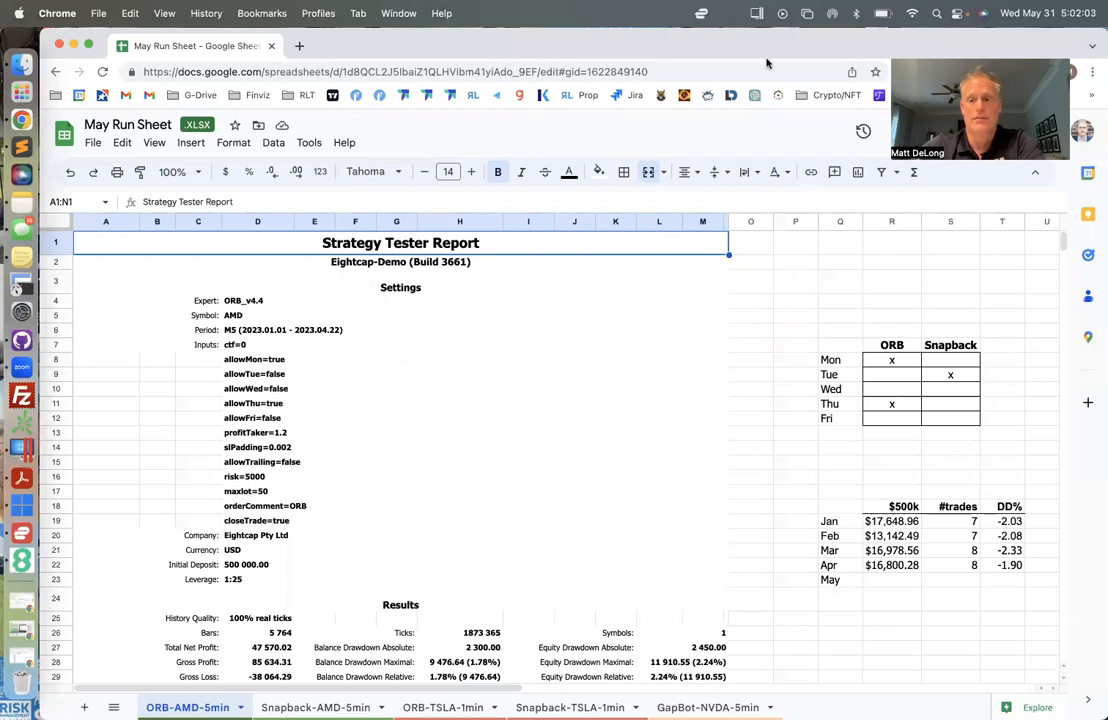
mouse_move(504, 448)
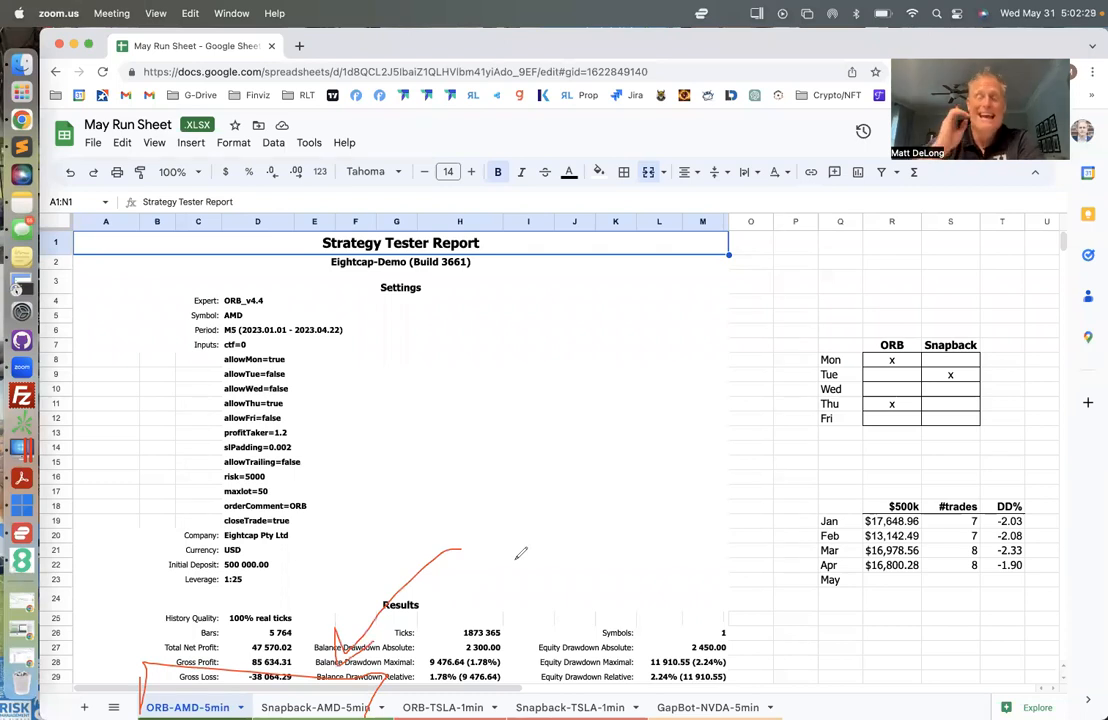
mouse_move(638, 472)
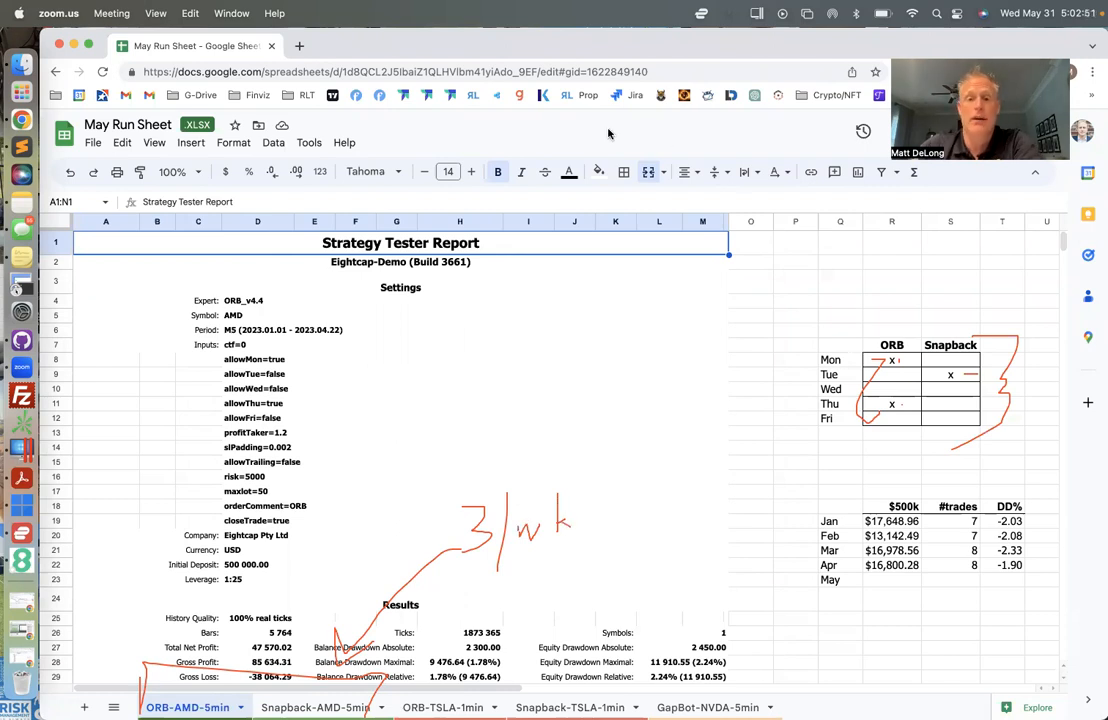
mouse_move(512, 140)
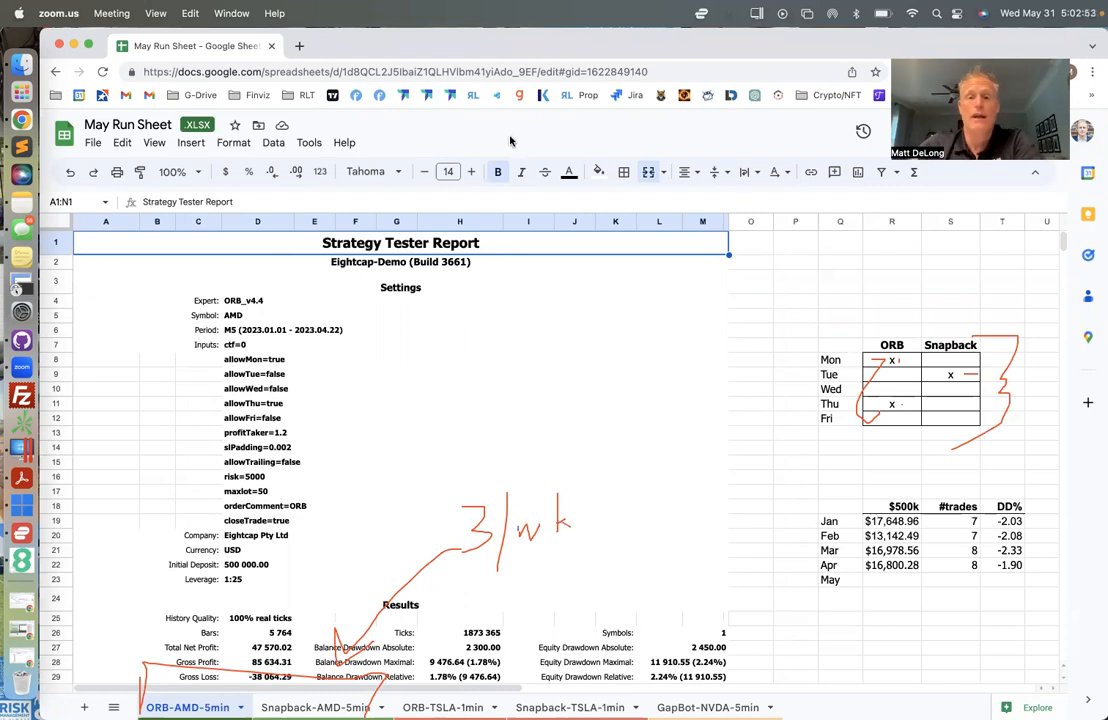
mouse_move(582, 152)
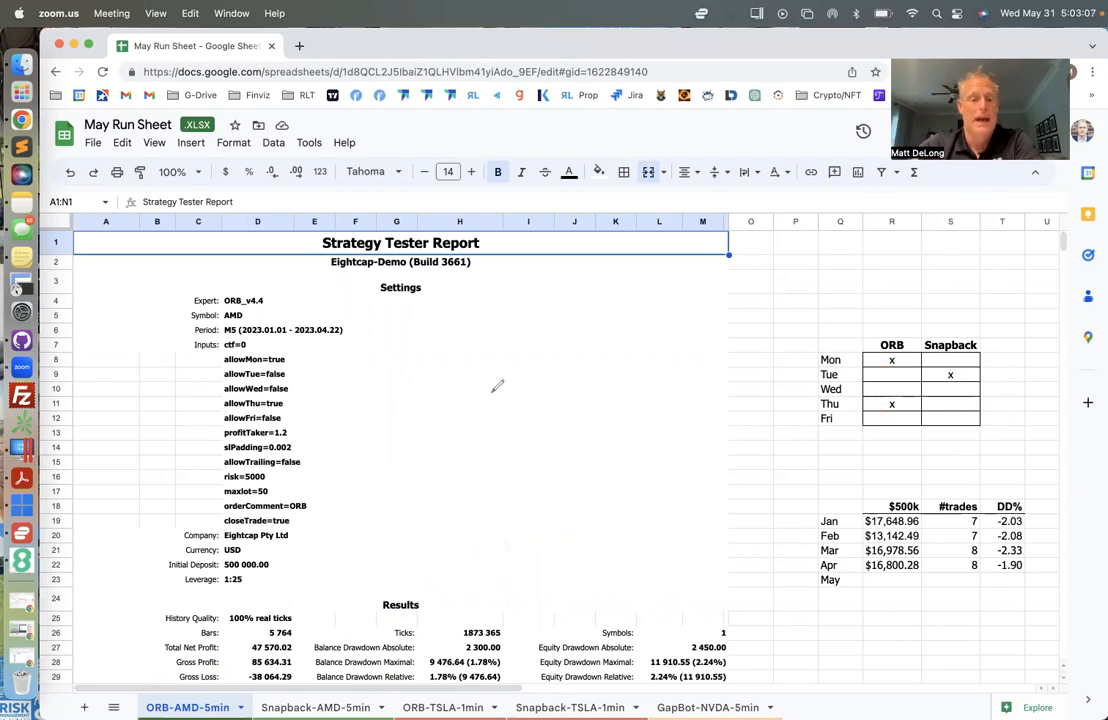
left_click_drag(310, 344, 320, 550)
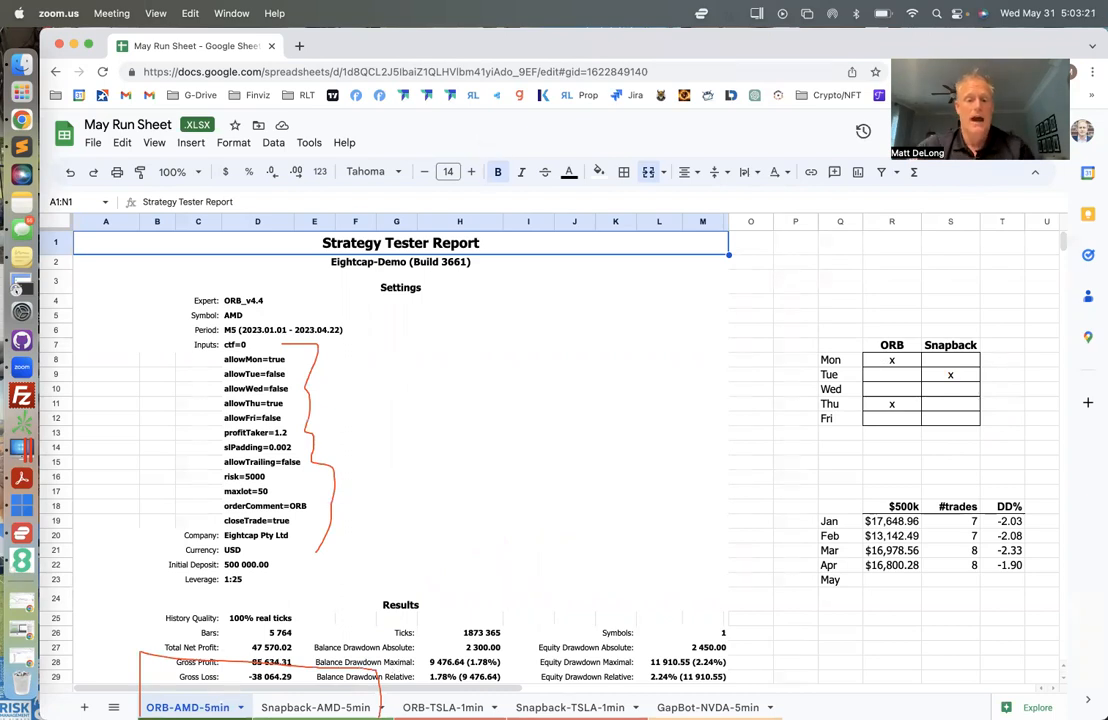
left_click(316, 706)
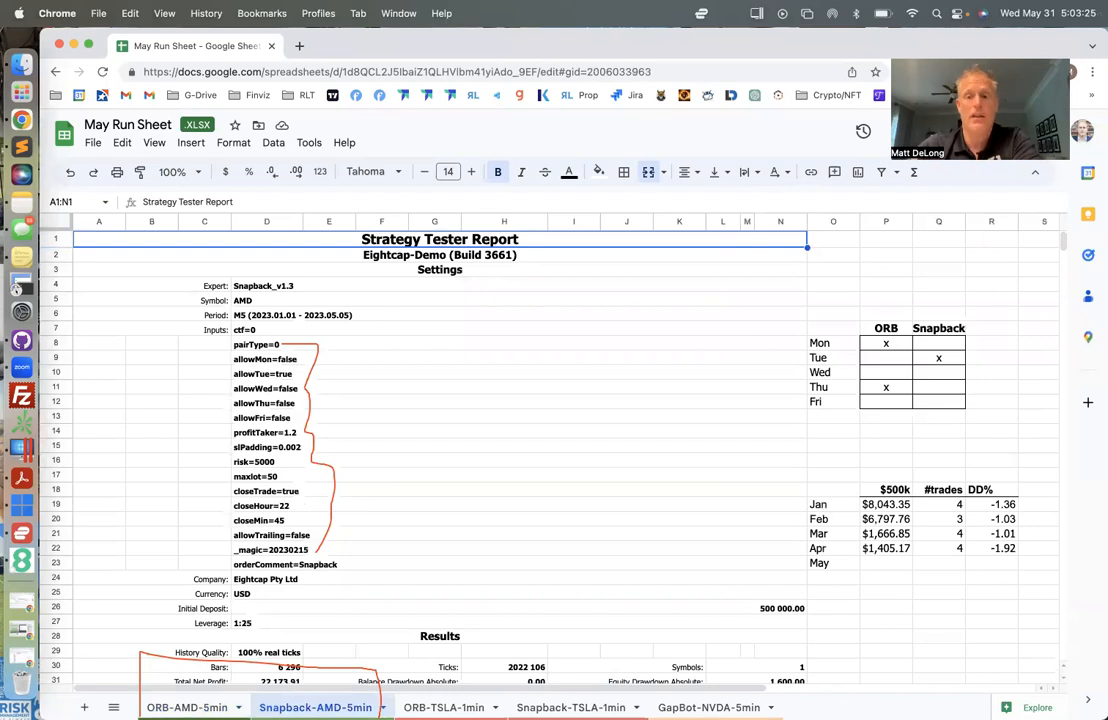
mouse_move(550, 136)
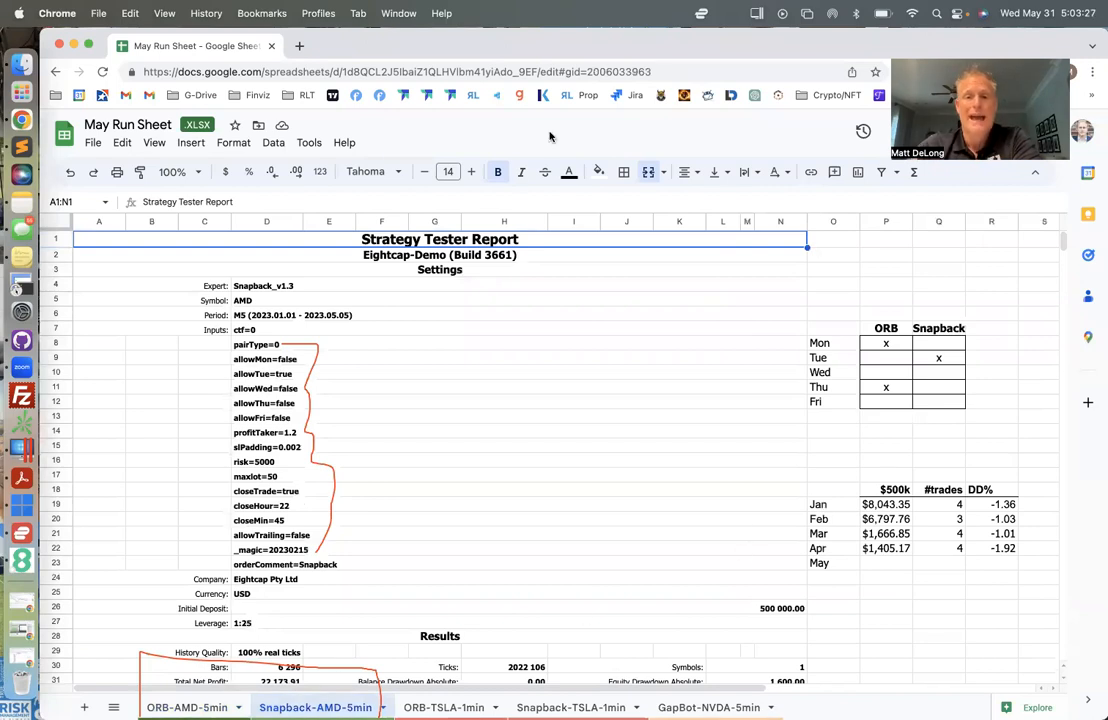
left_click(180, 706)
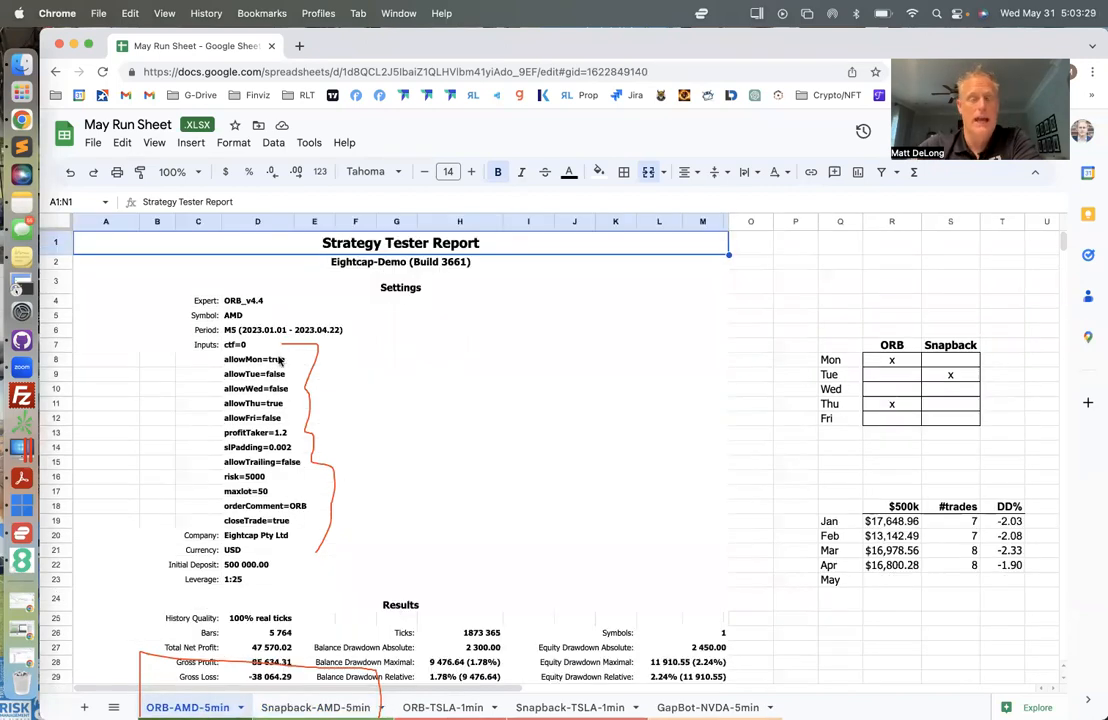
left_click(256, 344)
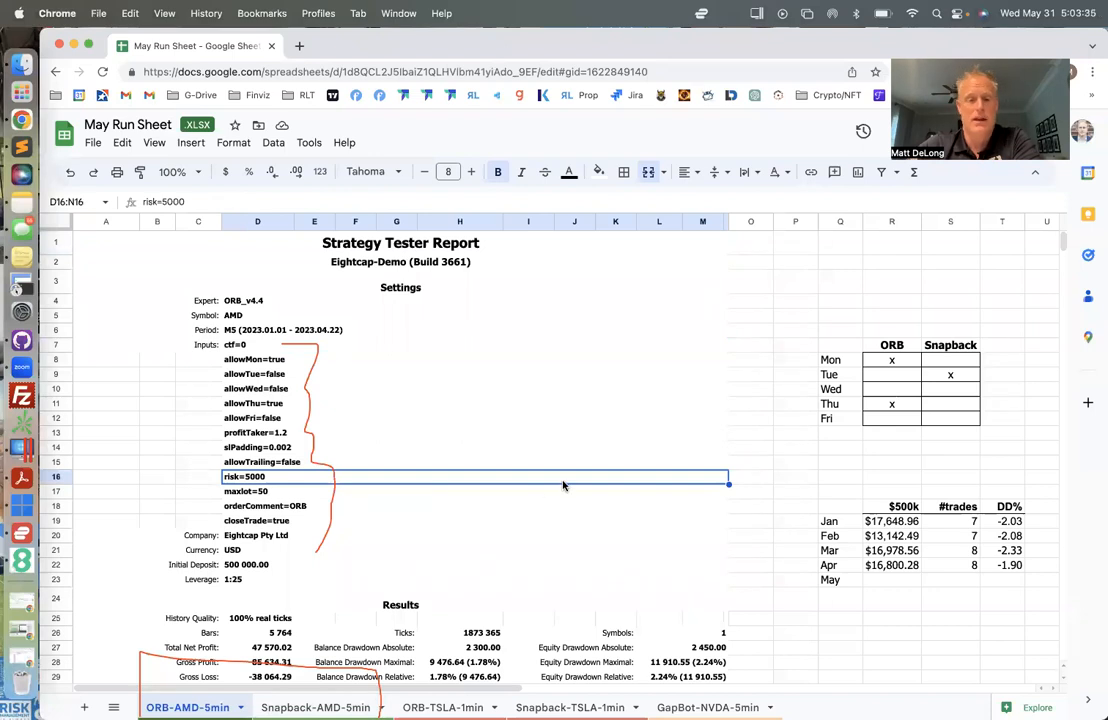
mouse_move(800, 504)
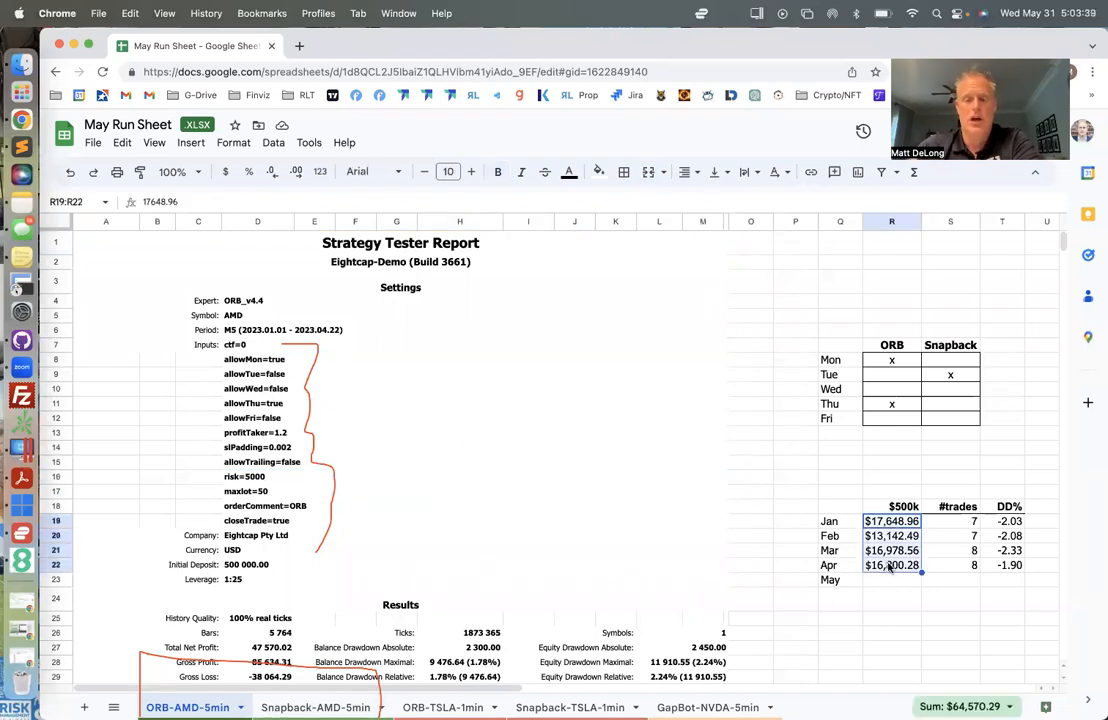
Check the cumulative table's March–April $500k values and highlight the empty May row
scroll("right", 3)
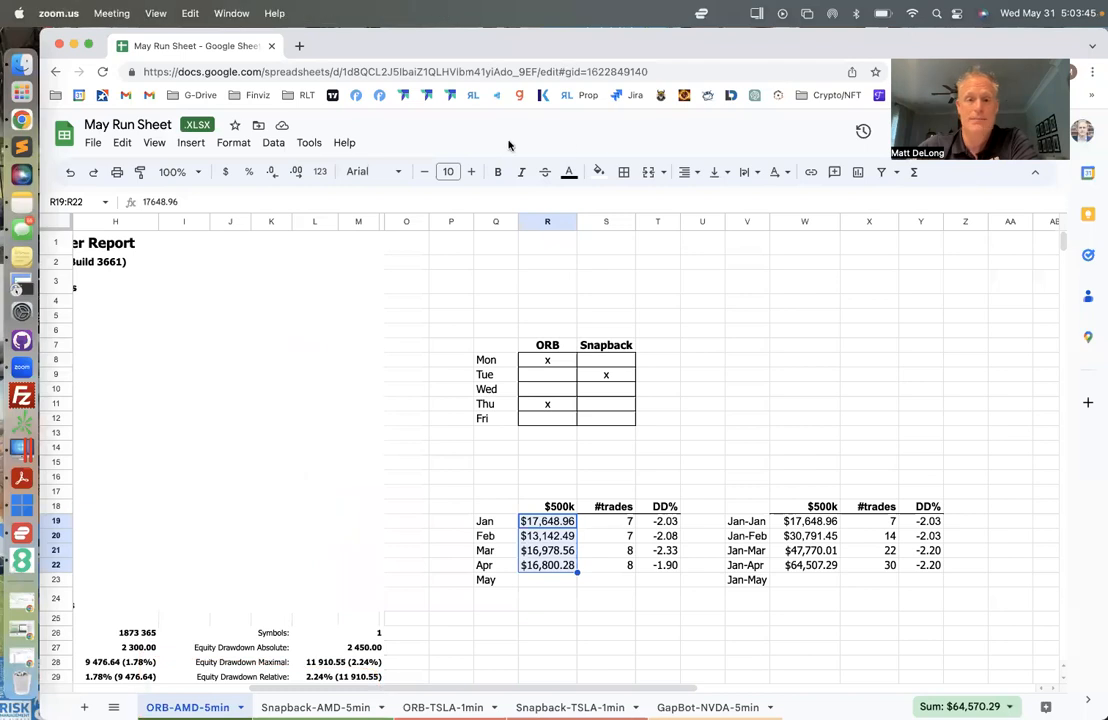
mouse_move(490, 488)
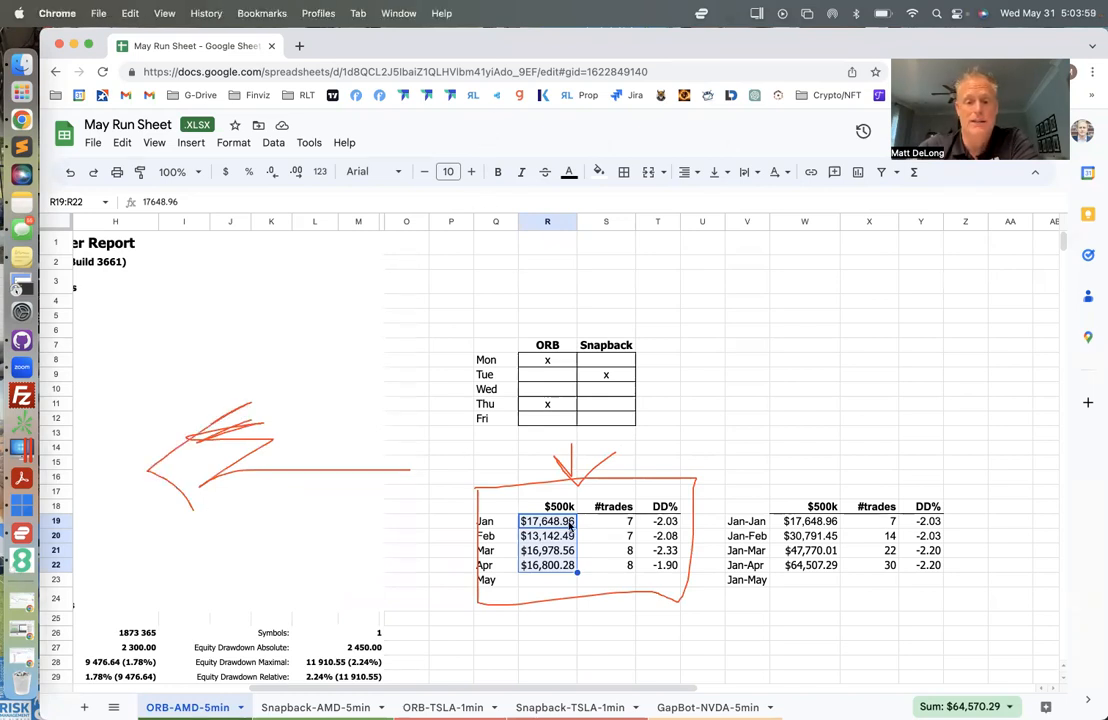
left_click(612, 536)
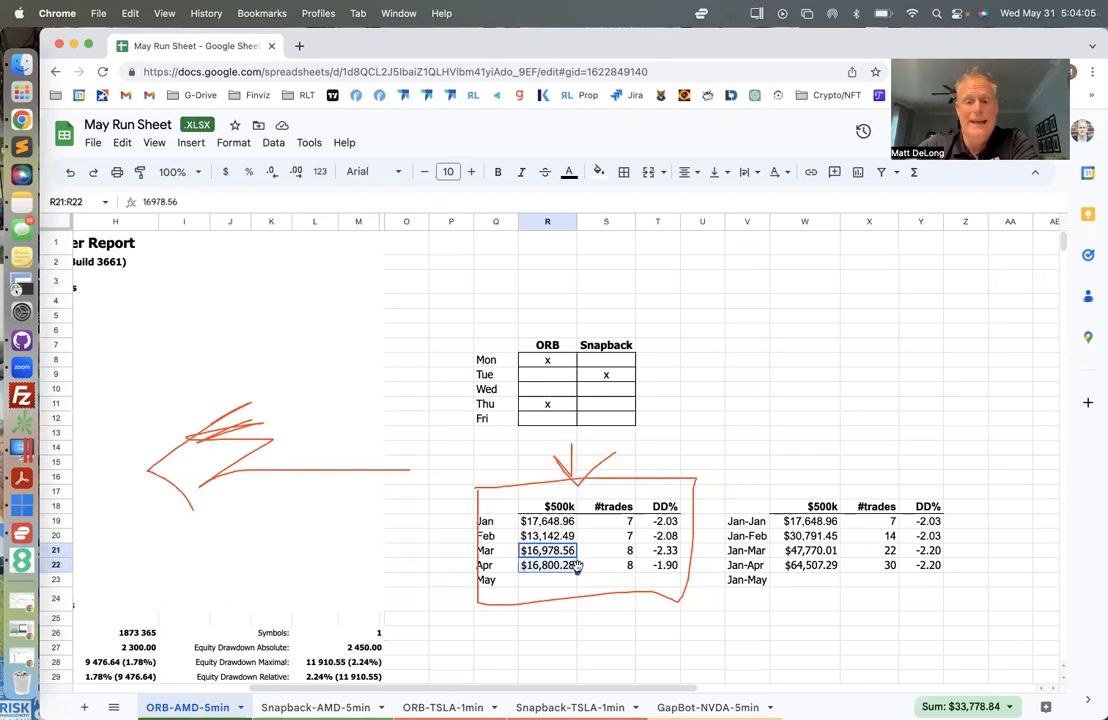
left_click(548, 580)
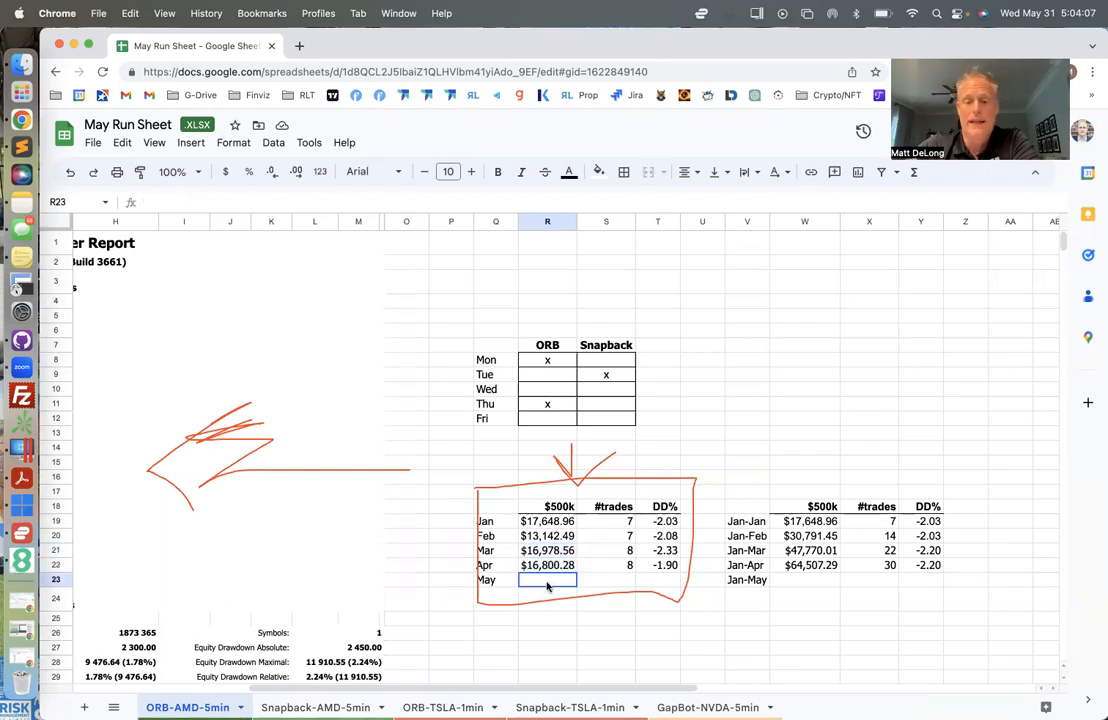
left_click_drag(548, 580, 664, 580)
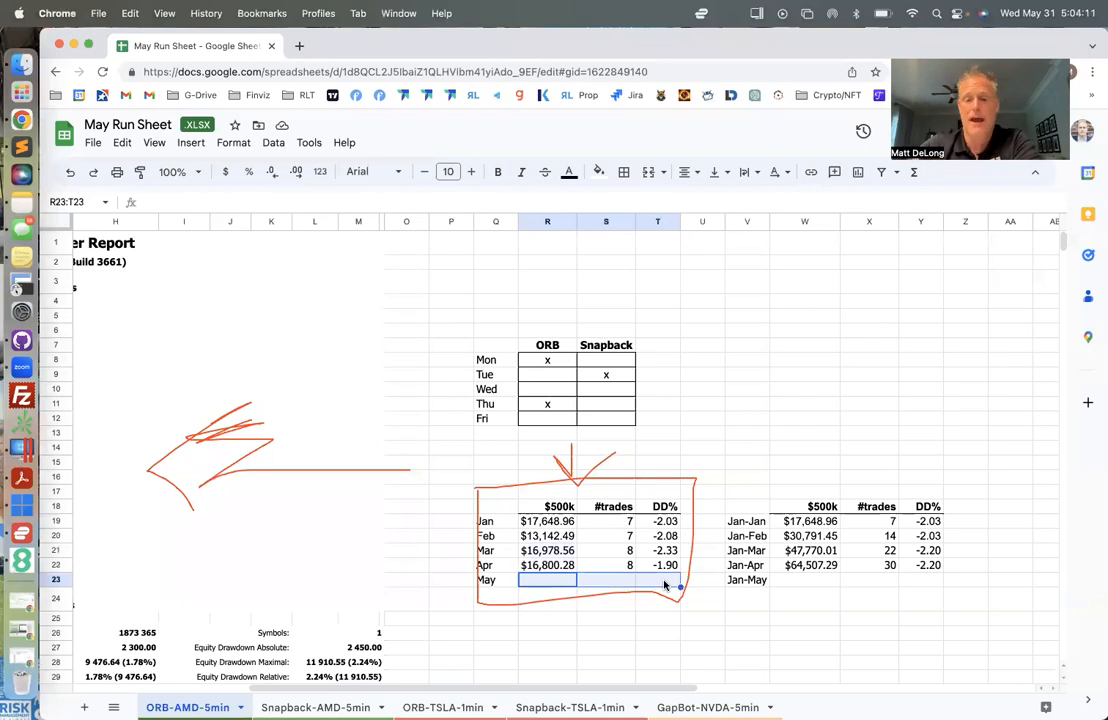
mouse_move(556, 584)
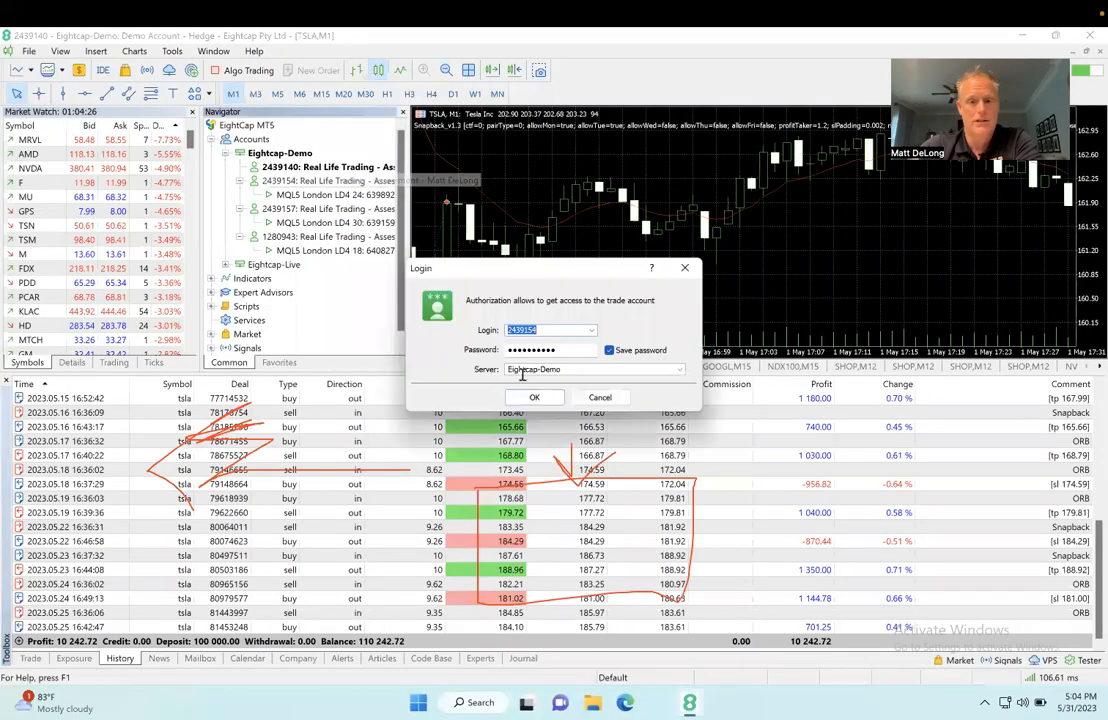
Dismiss the login prompt and scroll through the May AMD trades in the History tab
left_click(534, 396)
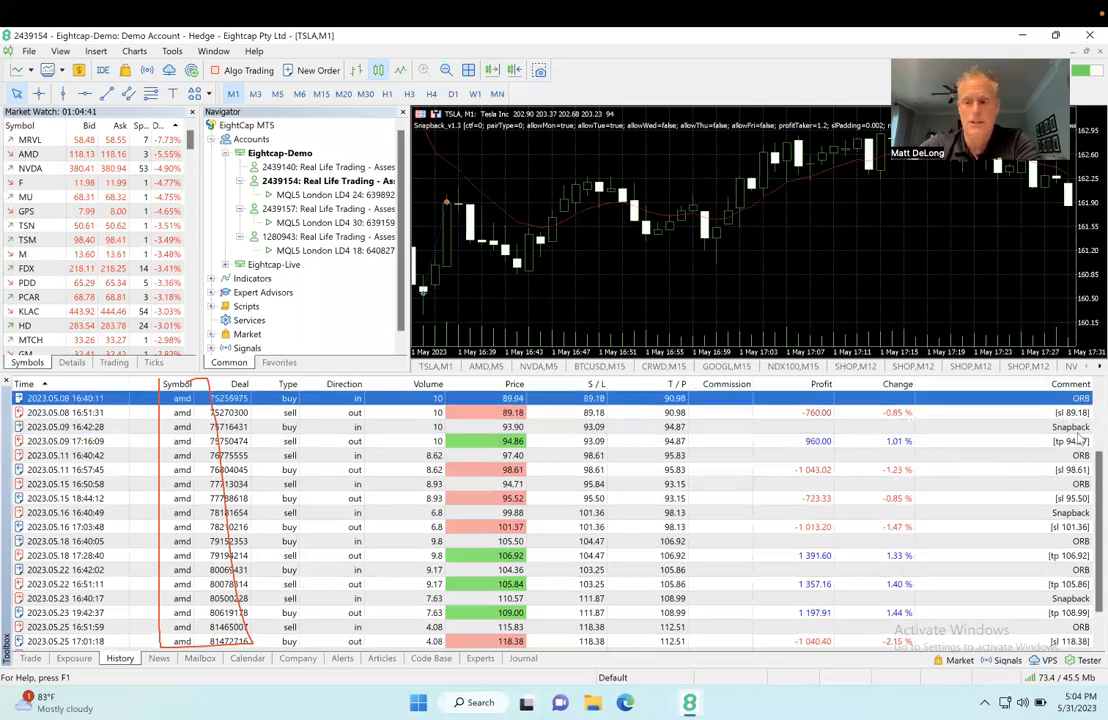
scroll("down", 3)
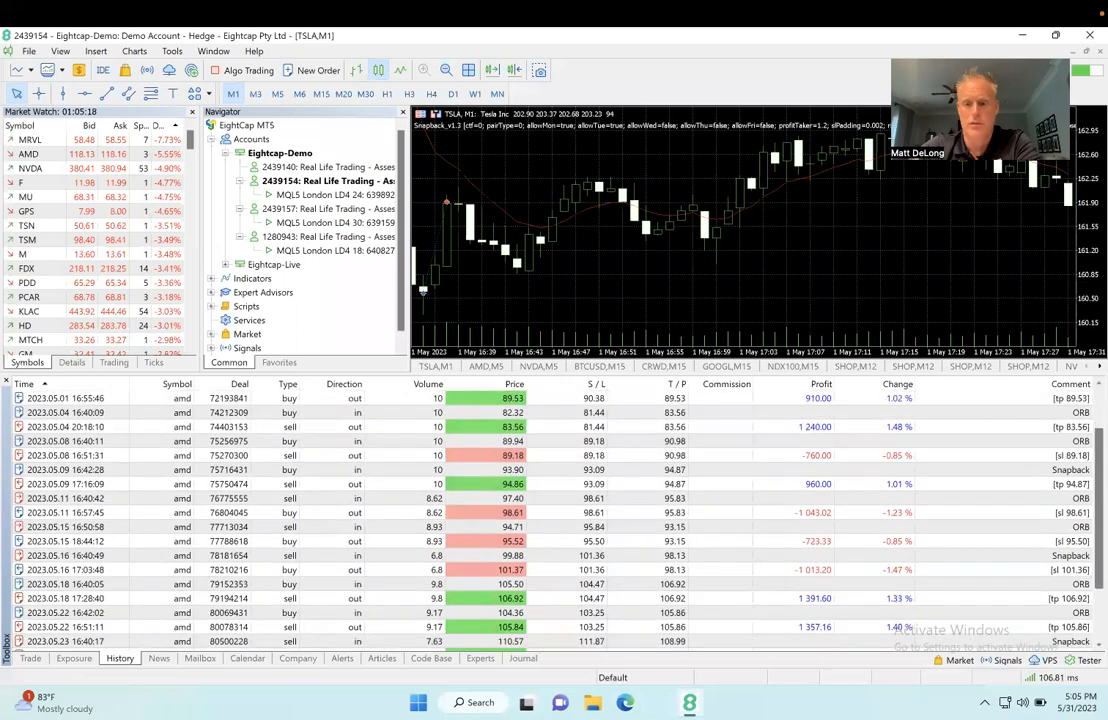
scroll("down", 3)
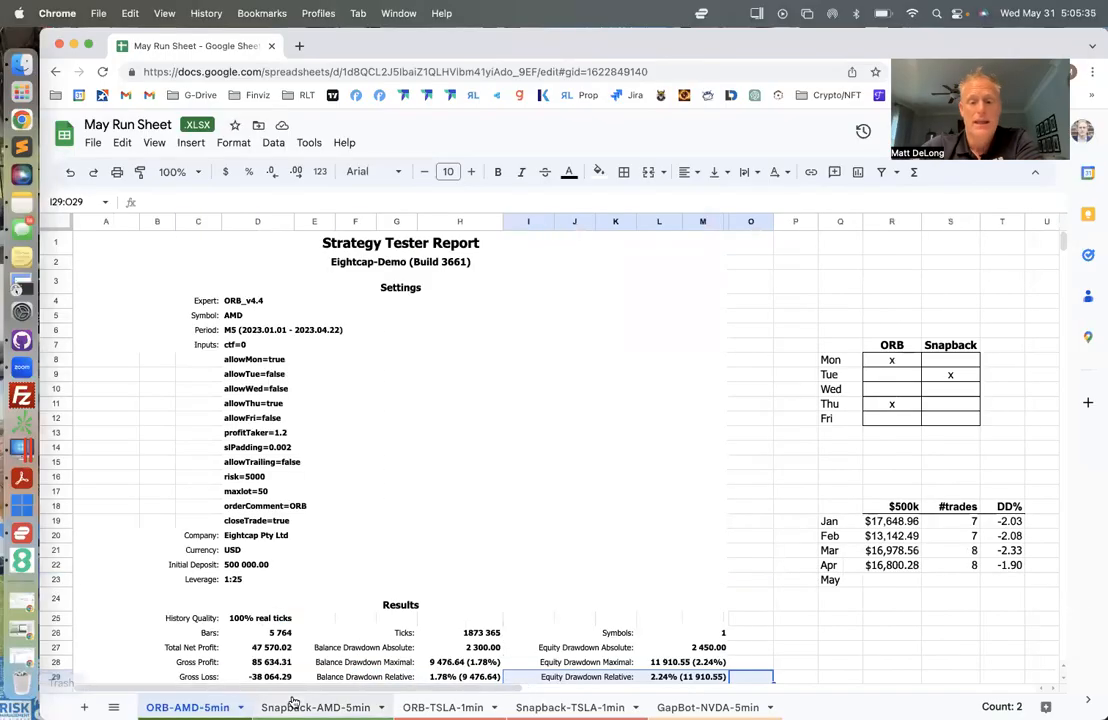
left_click(442, 708)
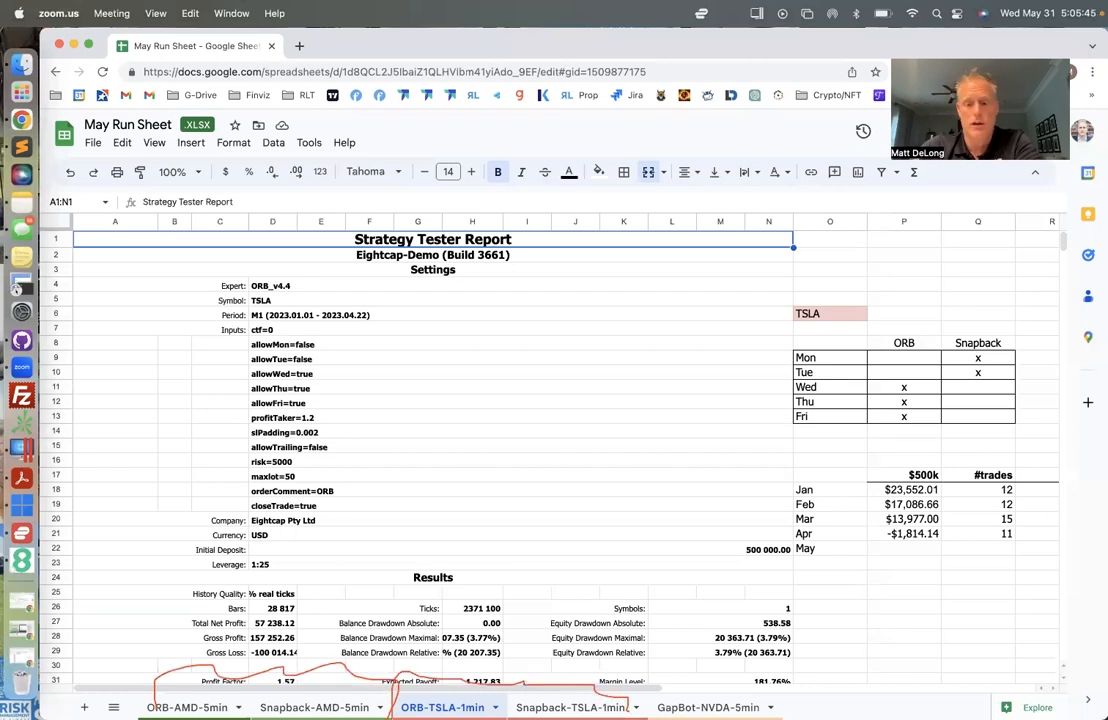
mouse_move(620, 576)
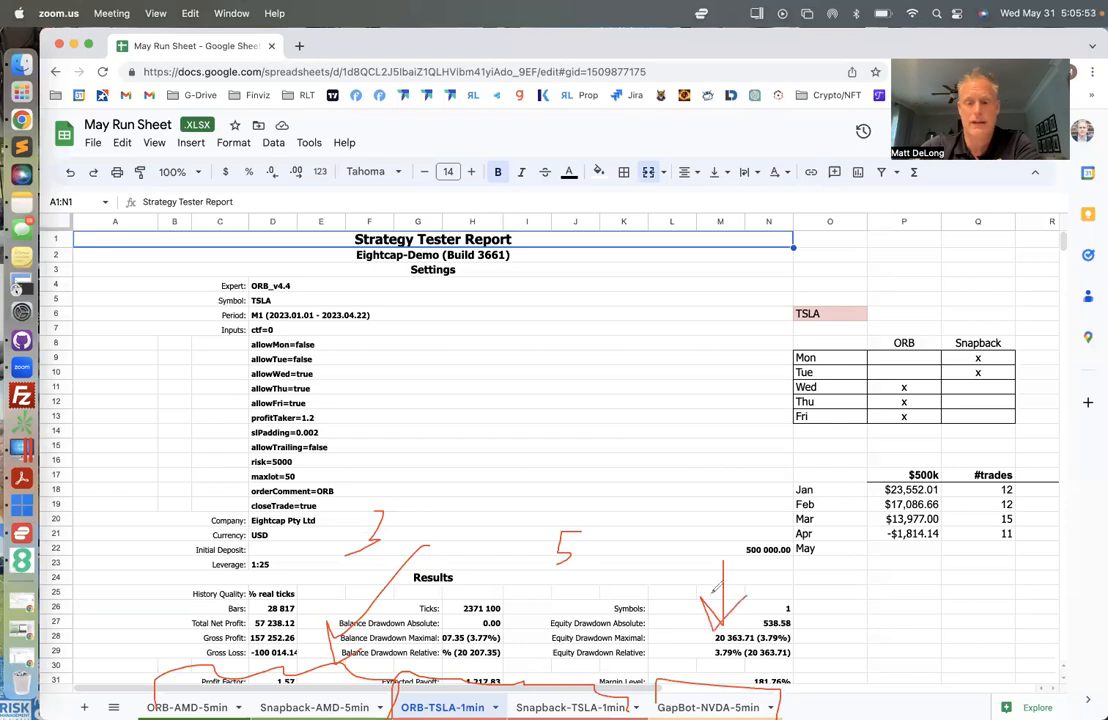
mouse_move(490, 132)
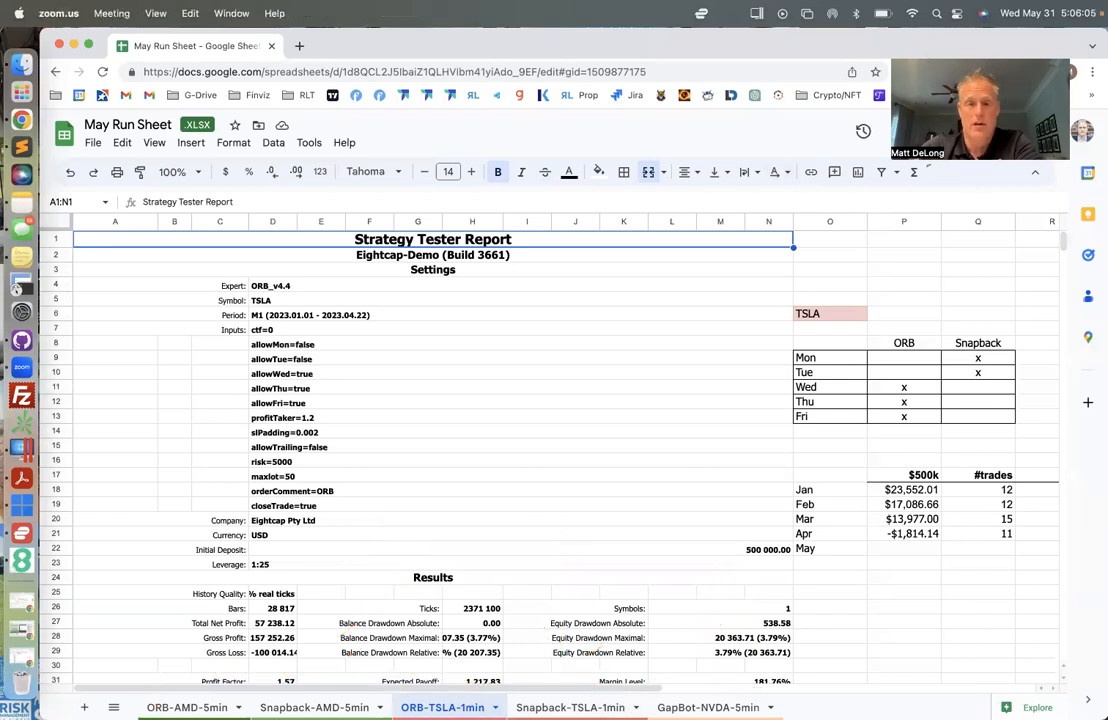
mouse_move(382, 414)
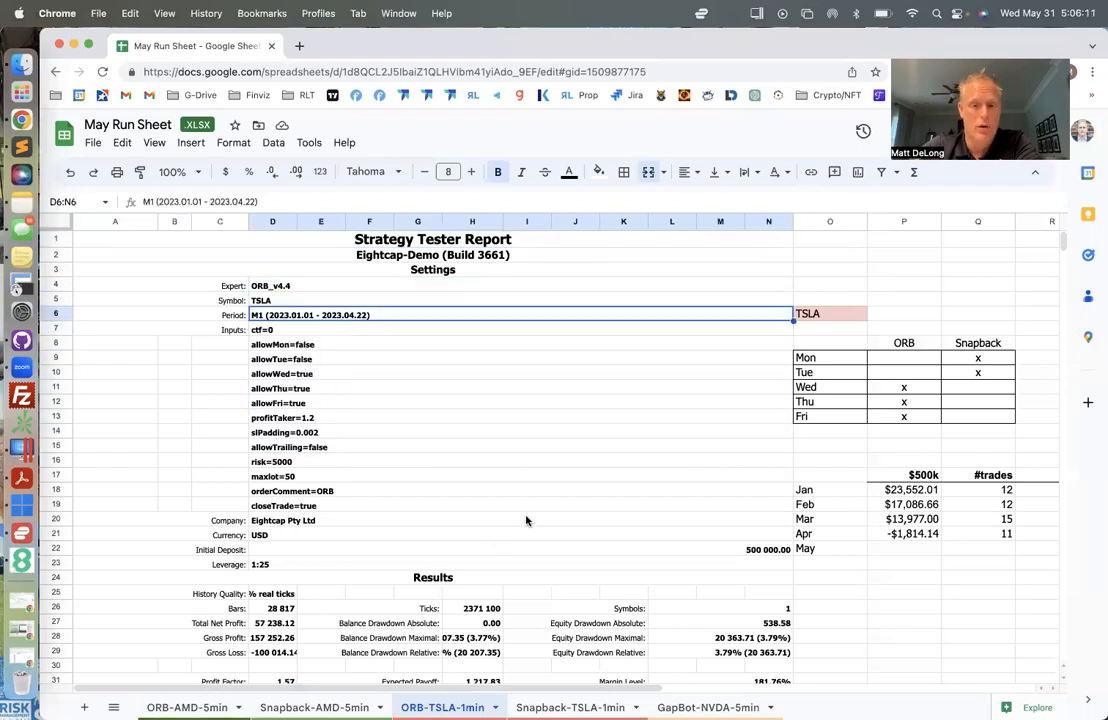
Check the Tue row of the ORB-TSLA-1min weekday table, then move to the Snapback-TSLA-1min sheet
scroll("down", 3)
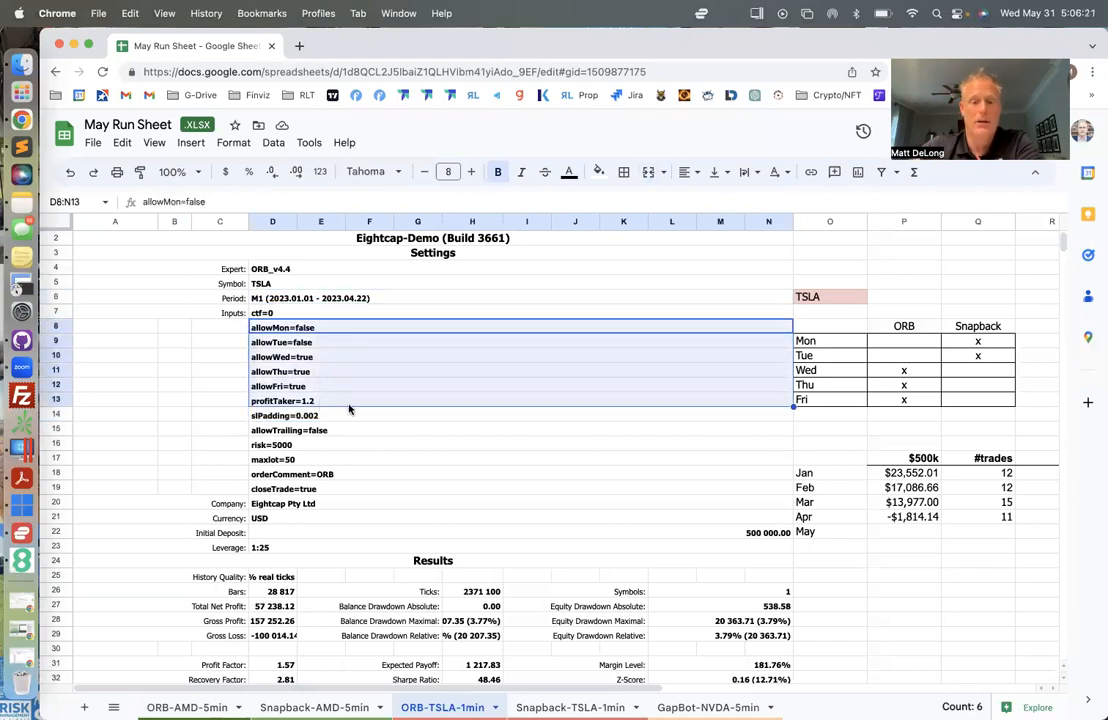
mouse_move(320, 480)
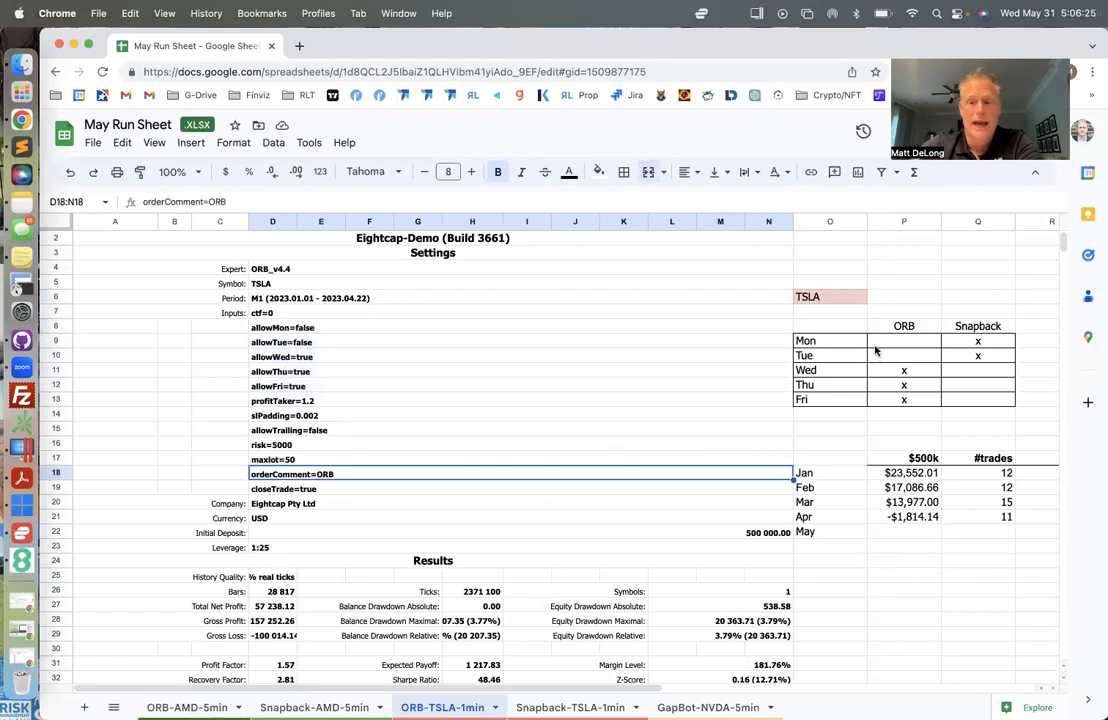
left_click(828, 356)
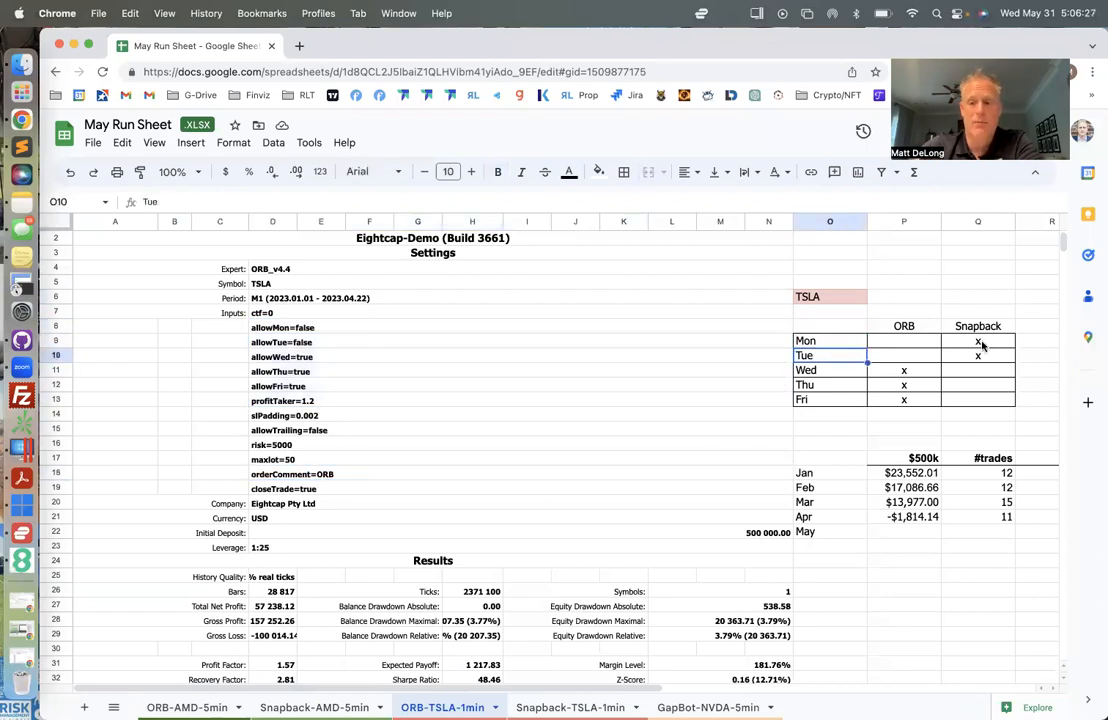
left_click(576, 706)
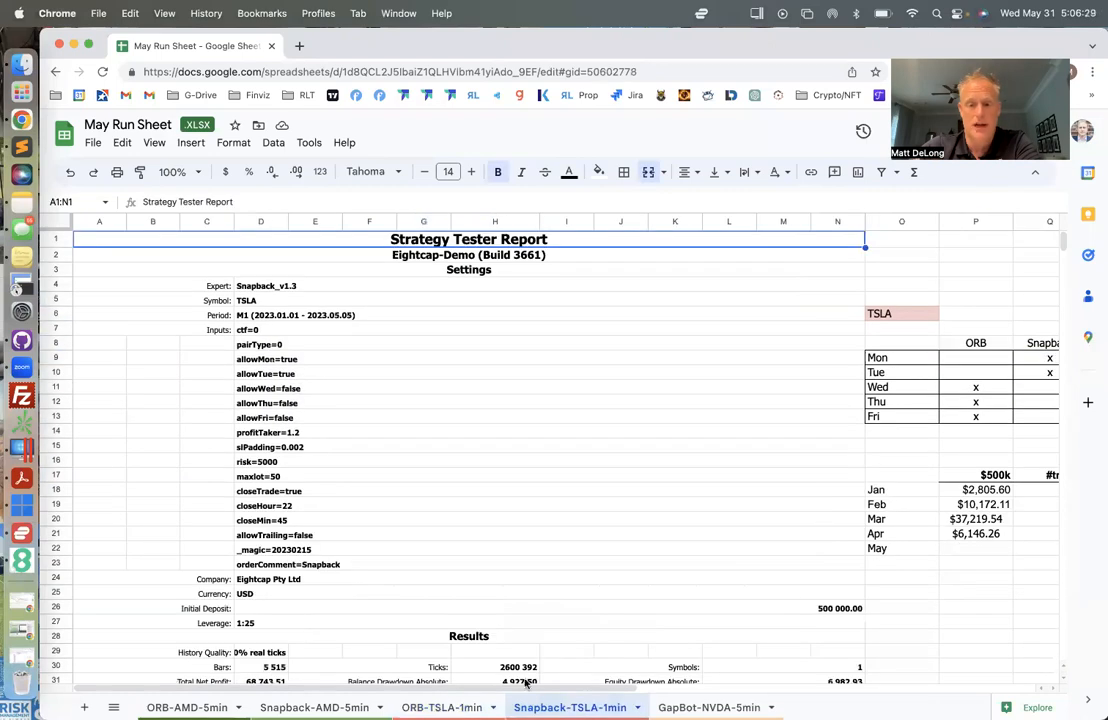
Glance across the Snapback sheet, then return to ORB-TSLA-1min for its Wed–Fri ORB days
scroll("right", 3)
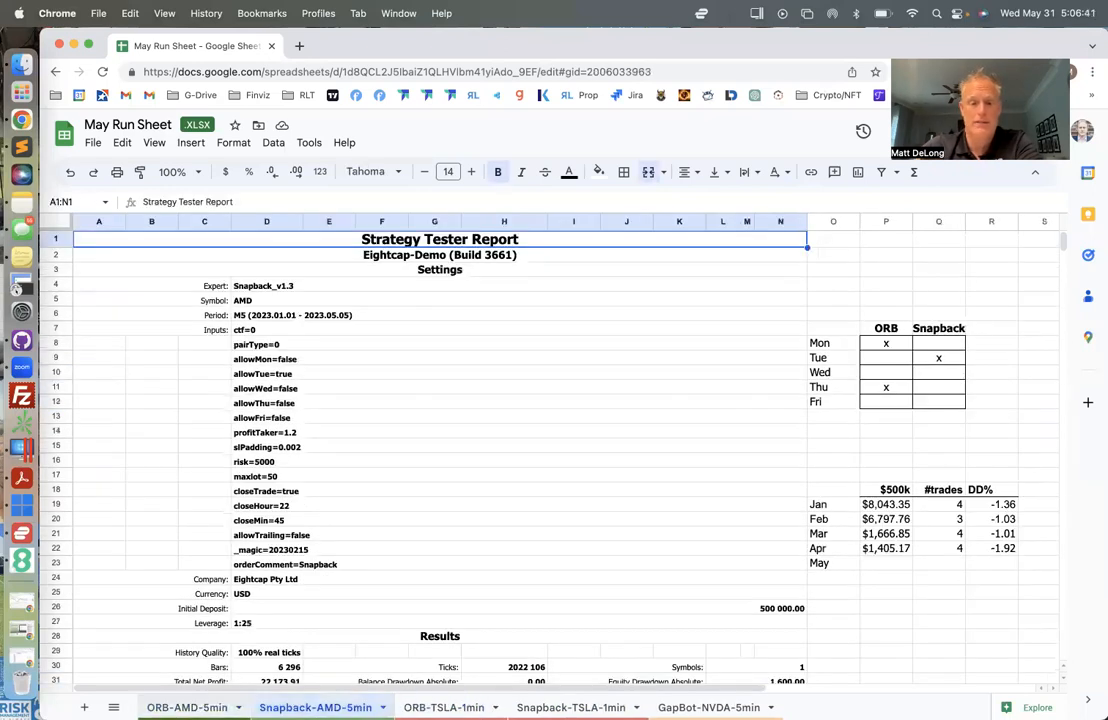
left_click(446, 706)
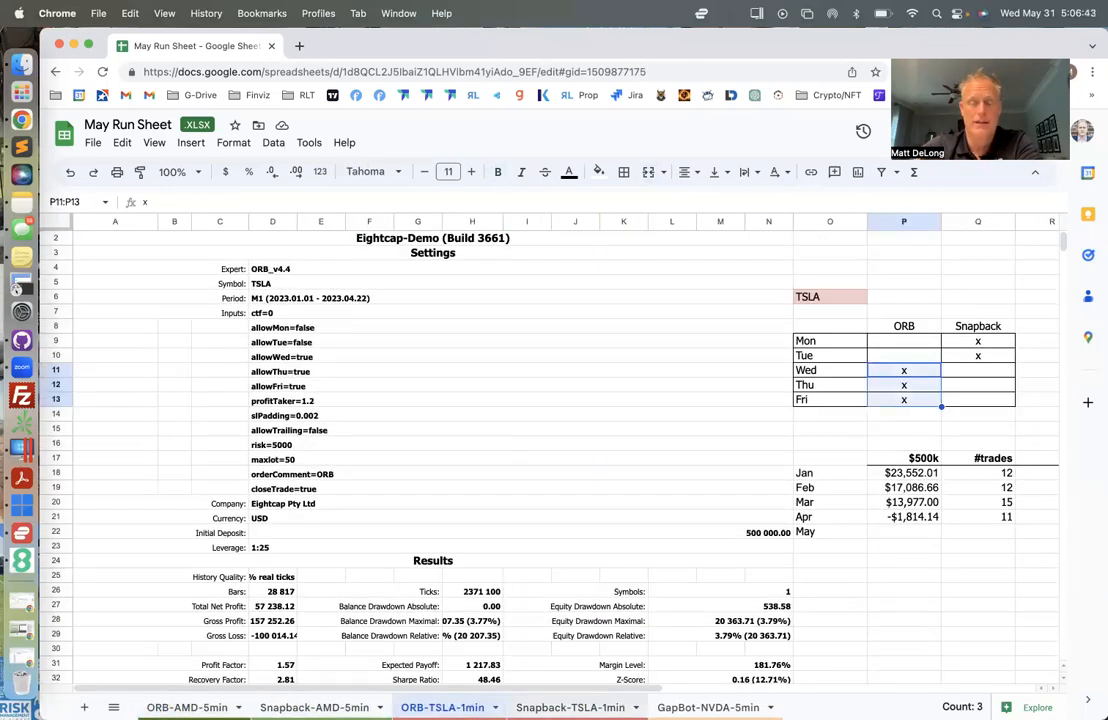
left_click(572, 706)
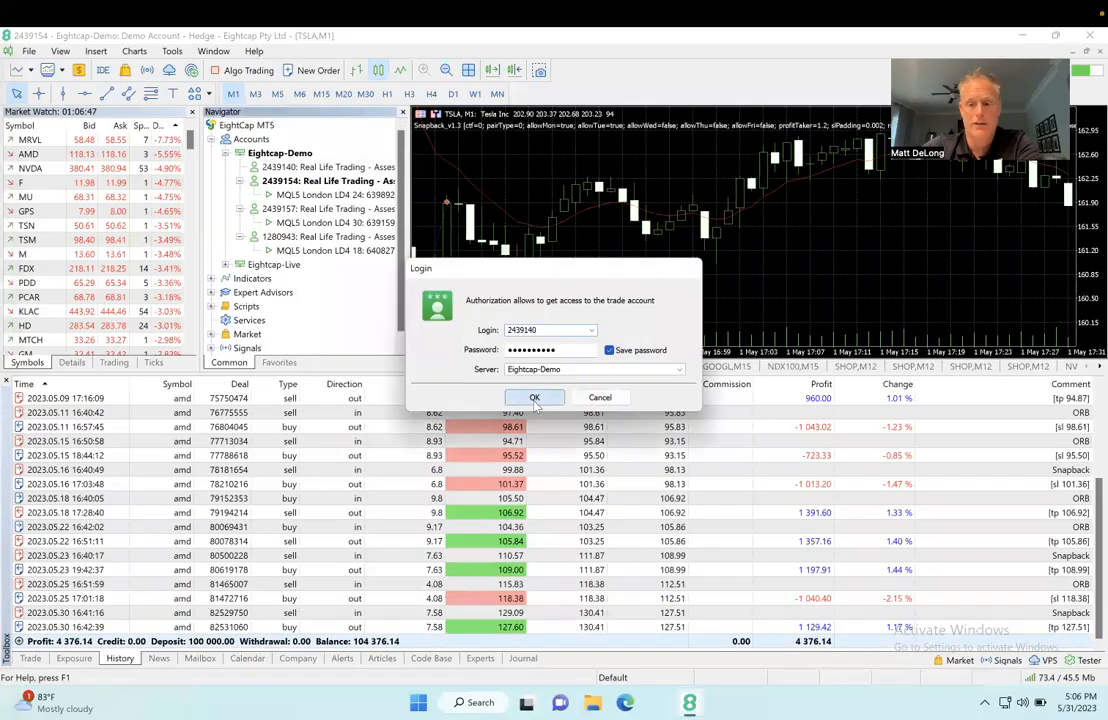
Log in to the demo account and scroll through its TSLA ORB and Snapback trades into May
left_click(532, 396)
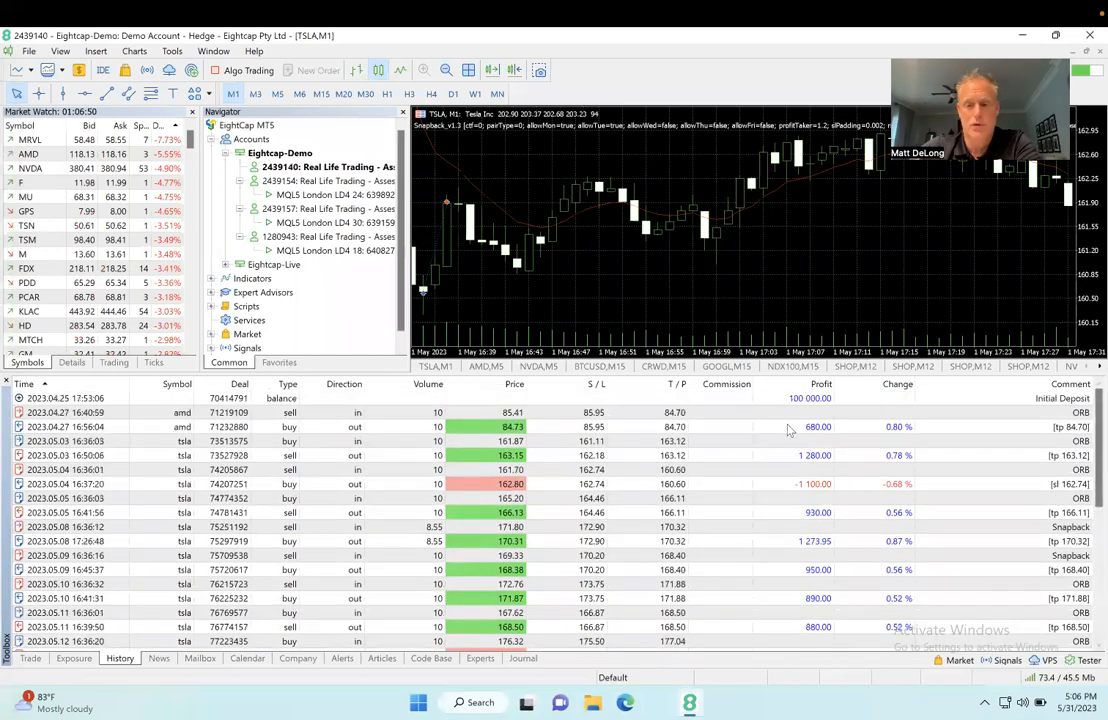
scroll("down", 3)
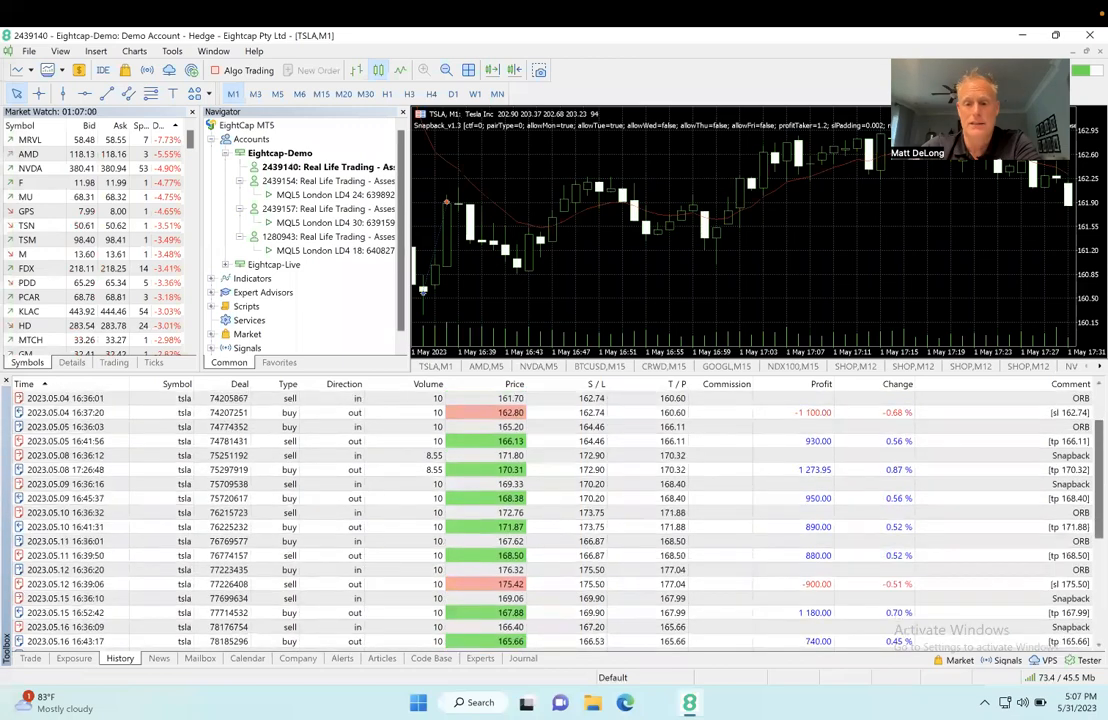
scroll("down", 3)
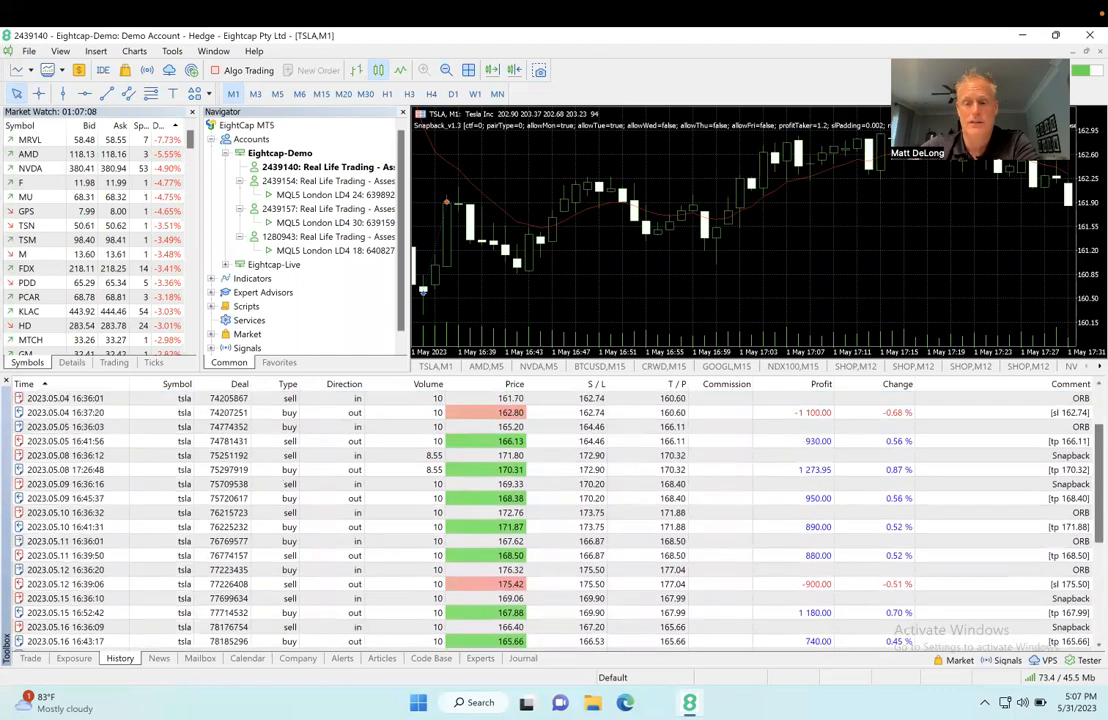
scroll("down", 3)
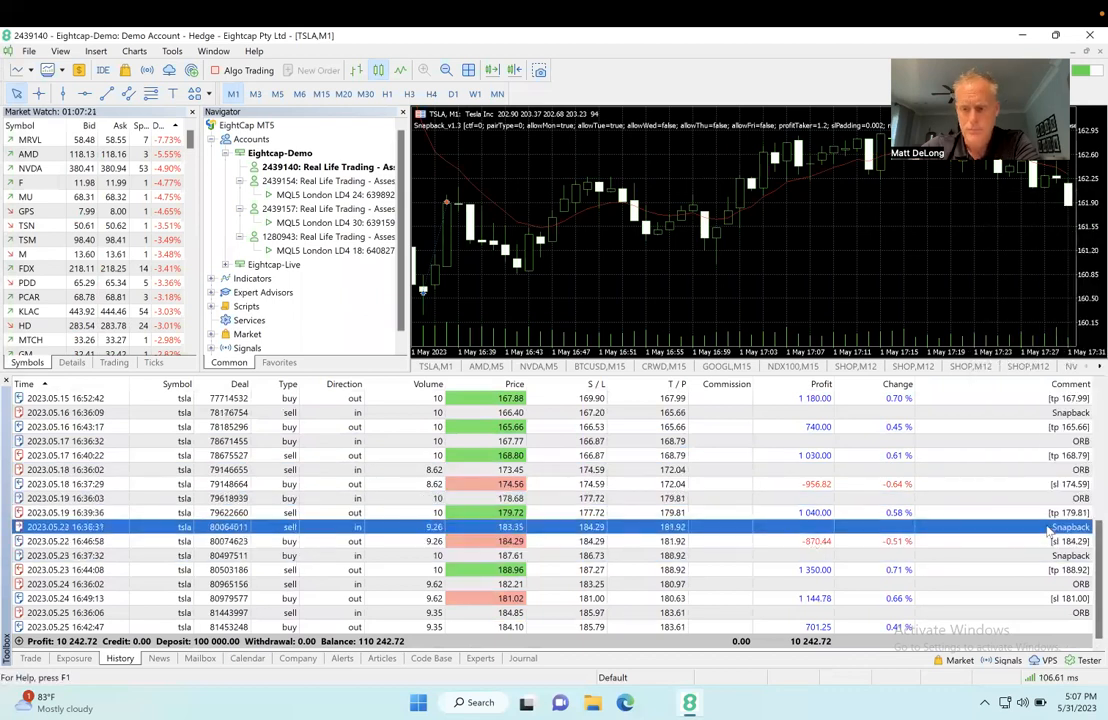
Toggle the Comment column in the trade history list via its Columns menu
right_click(1050, 528)
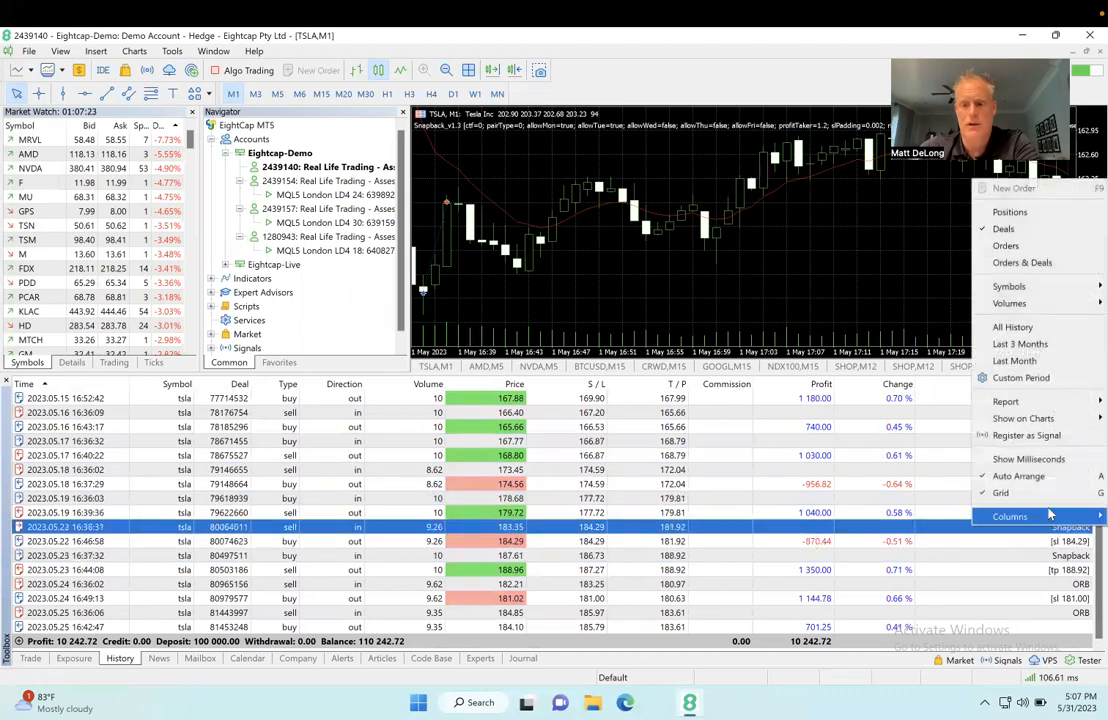
left_click(1010, 516)
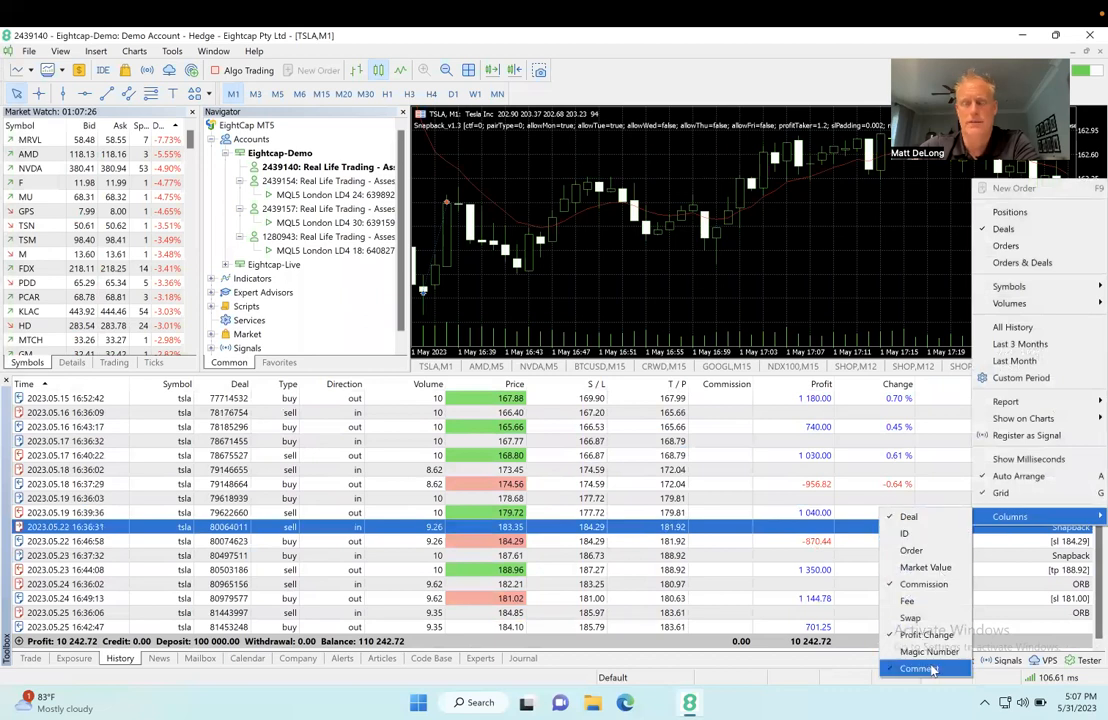
left_click(916, 668)
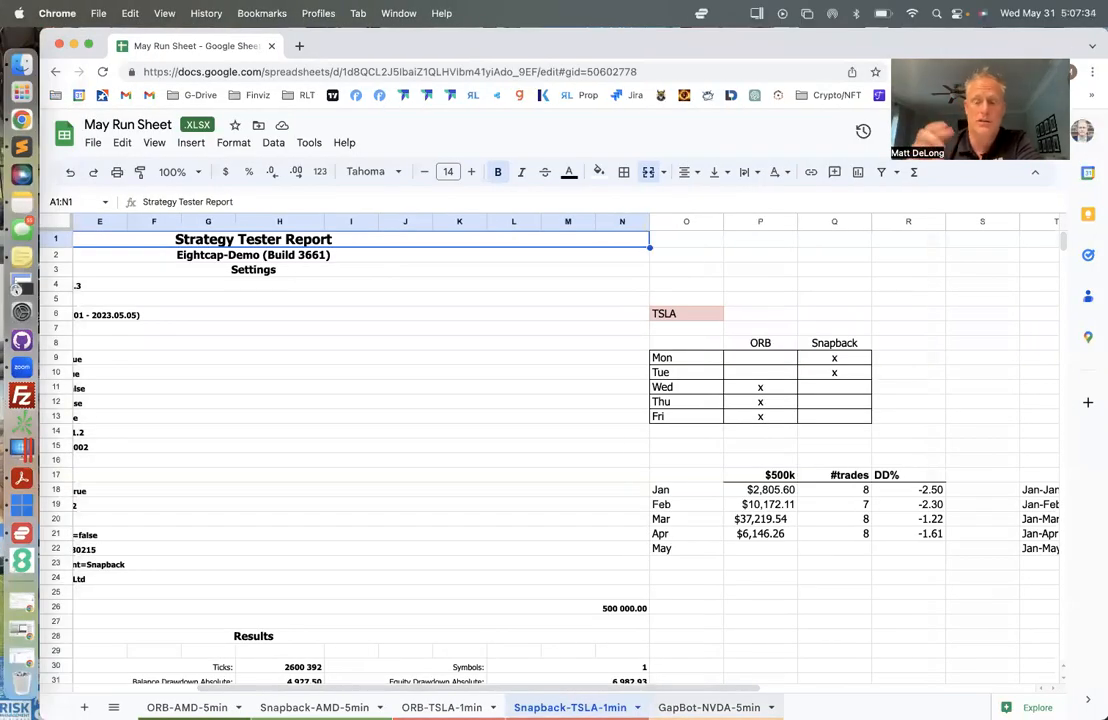
Open the GapBot-NVDA-5min sheet and check its NVDA symbol setting in the report
left_click(710, 704)
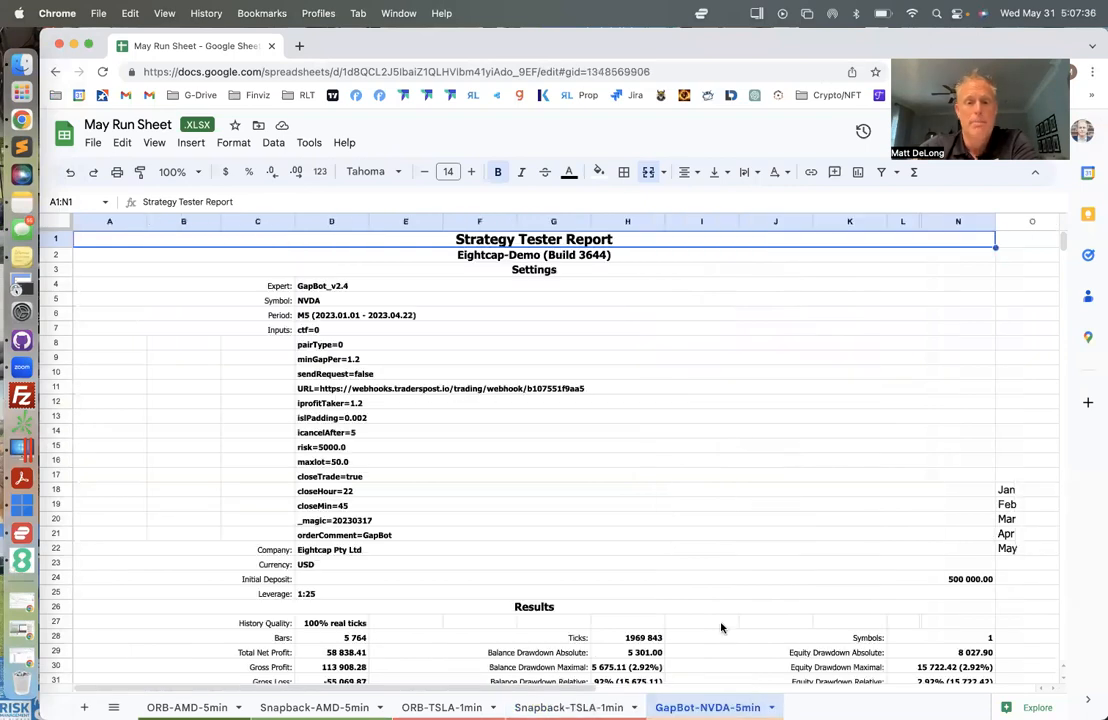
mouse_move(800, 268)
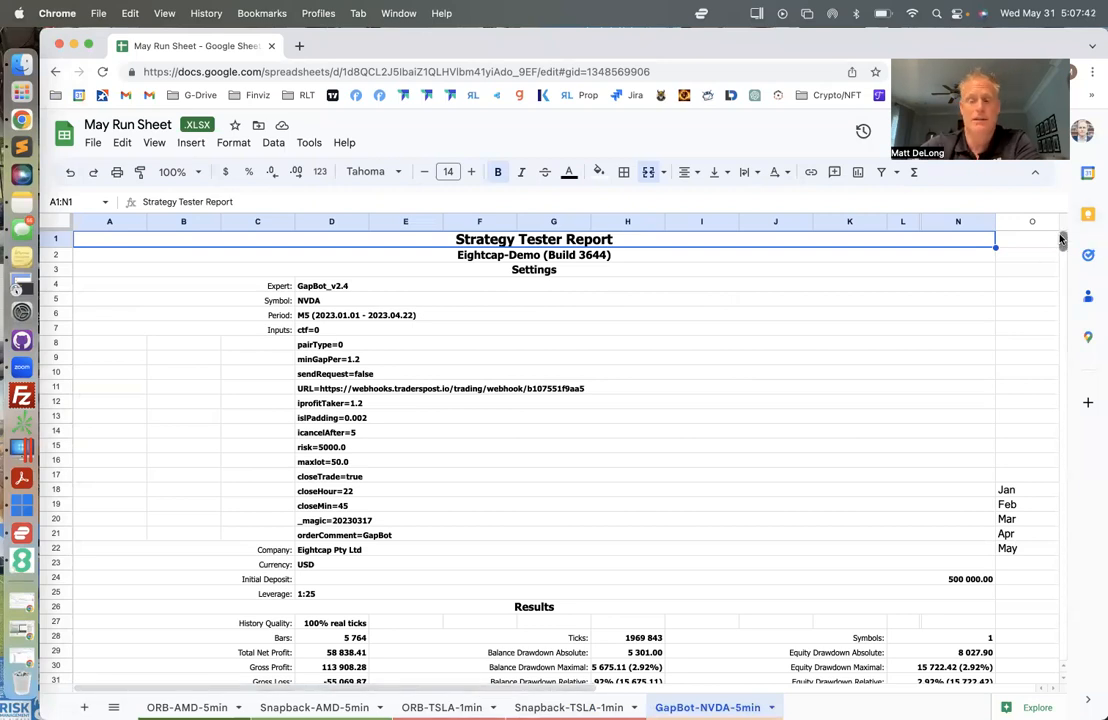
scroll("down", 3)
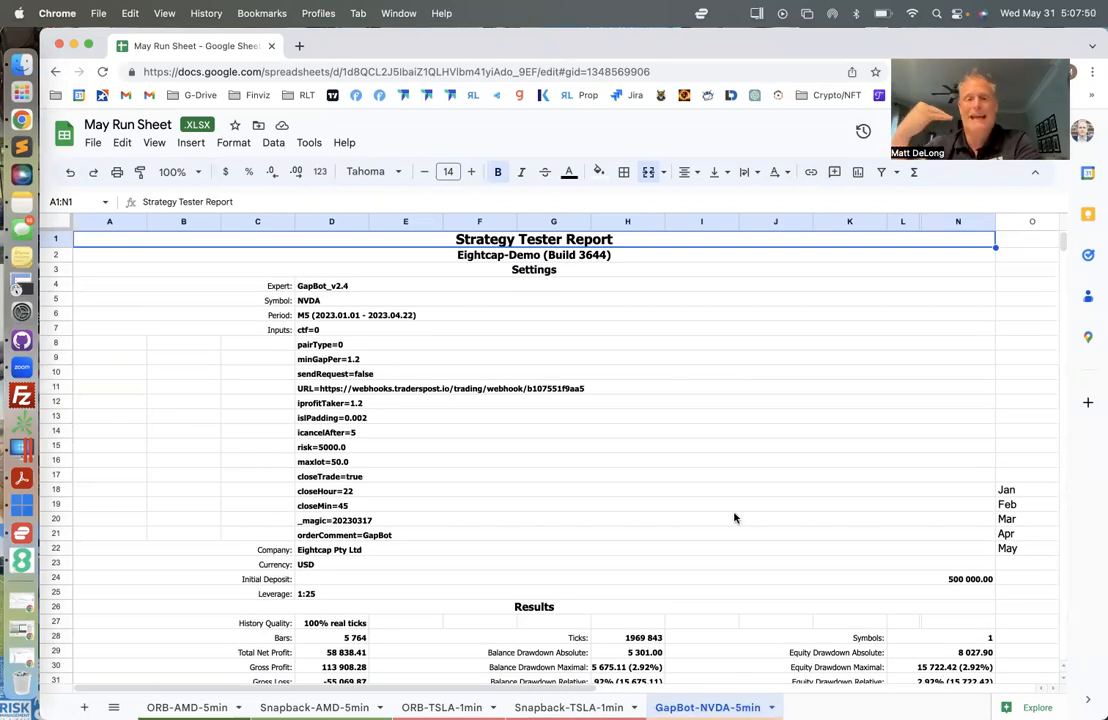
left_click(332, 358)
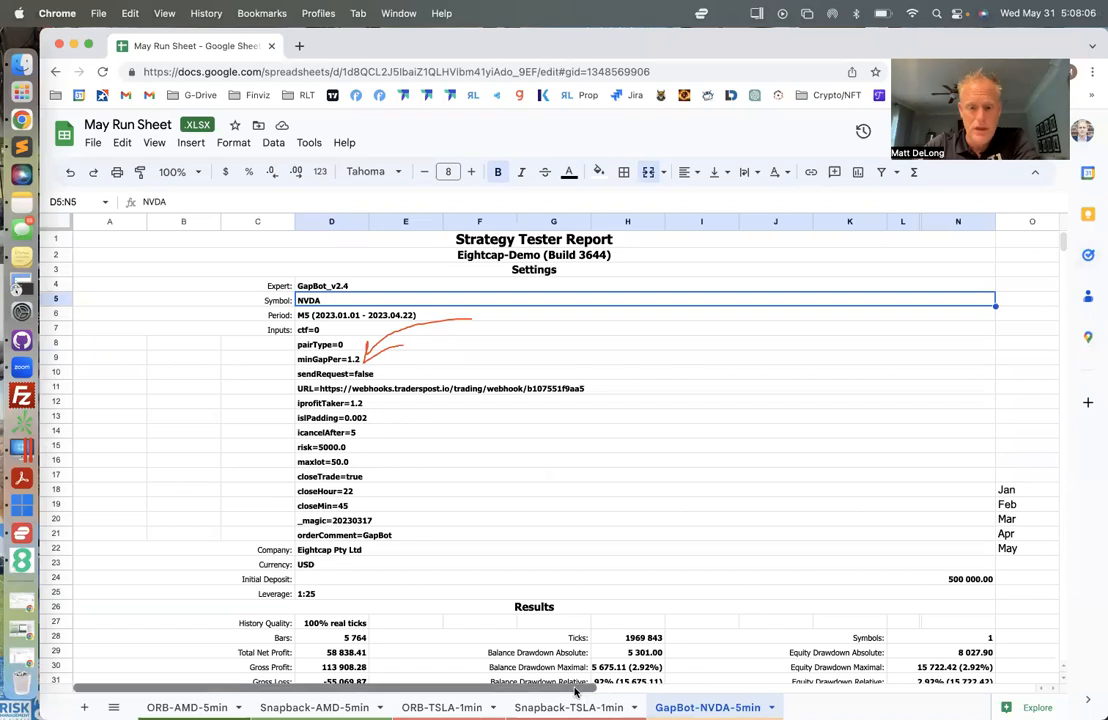
scroll("right", 3)
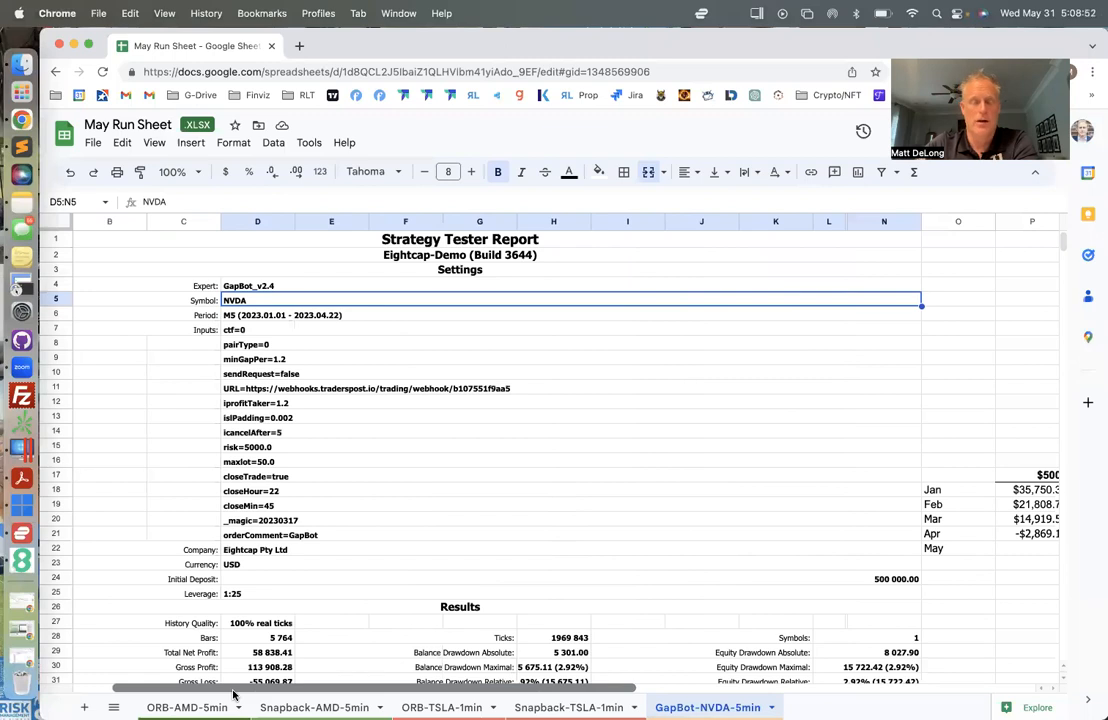
left_click(250, 344)
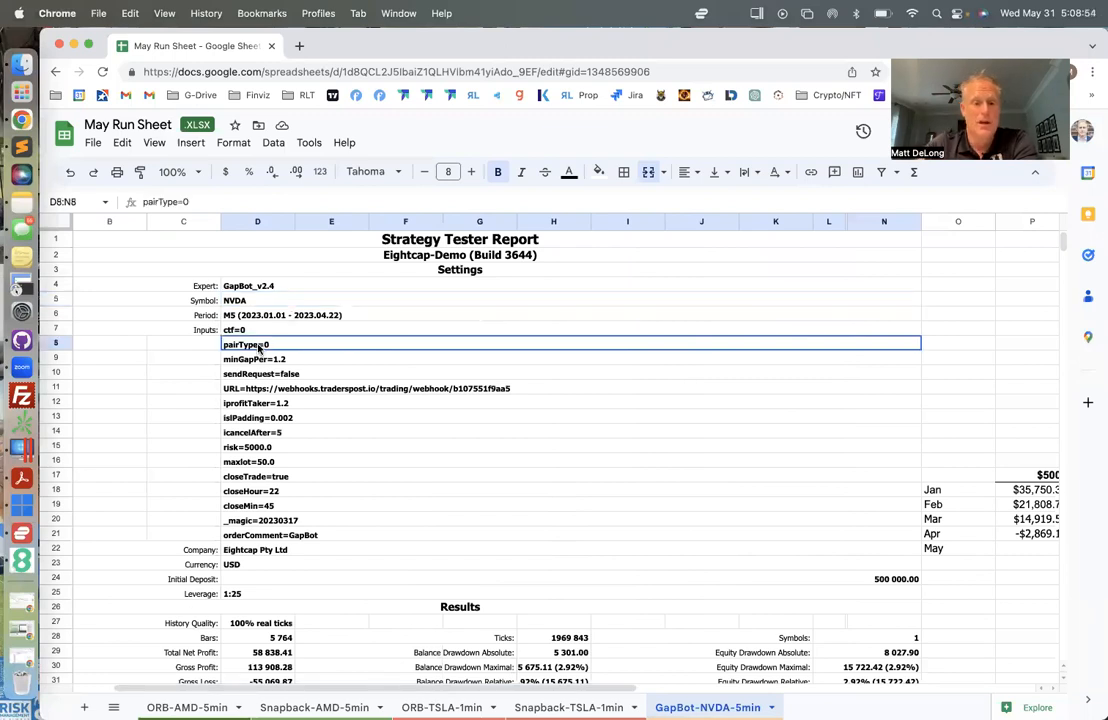